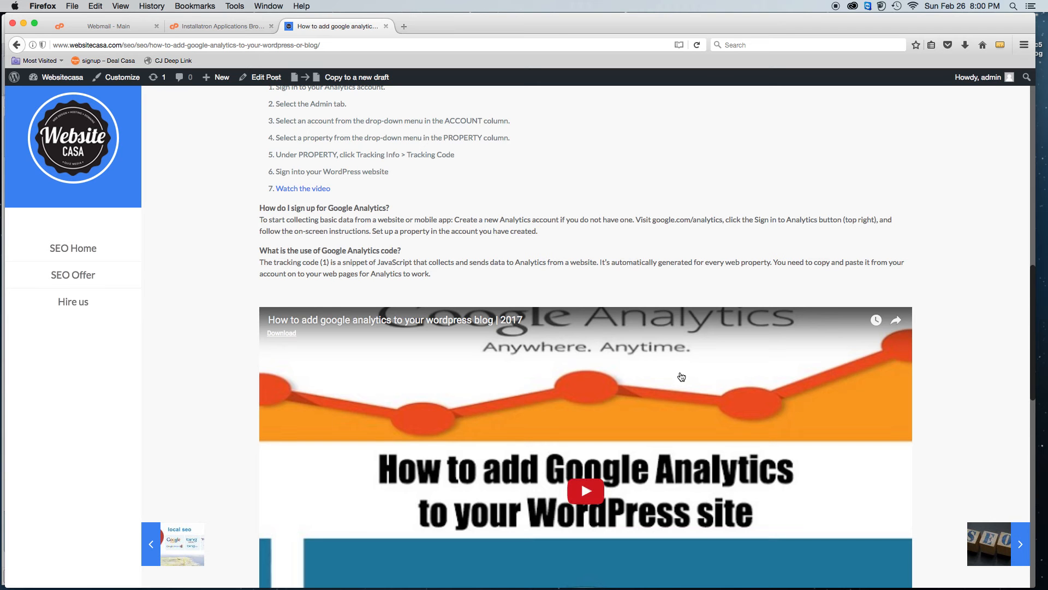
mouse_move(677, 372)
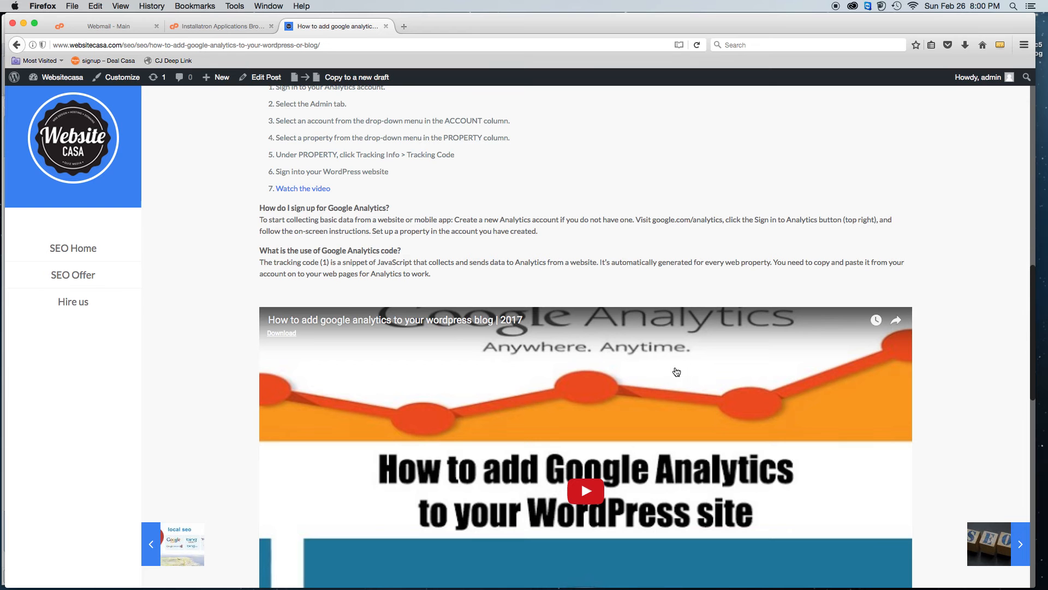
mouse_move(658, 334)
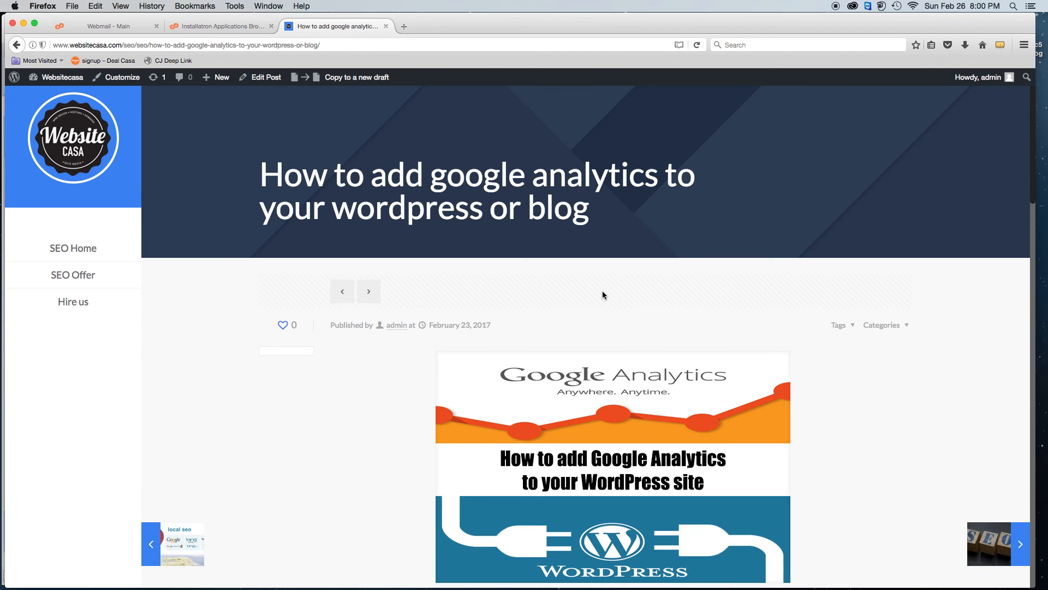
mouse_move(598, 307)
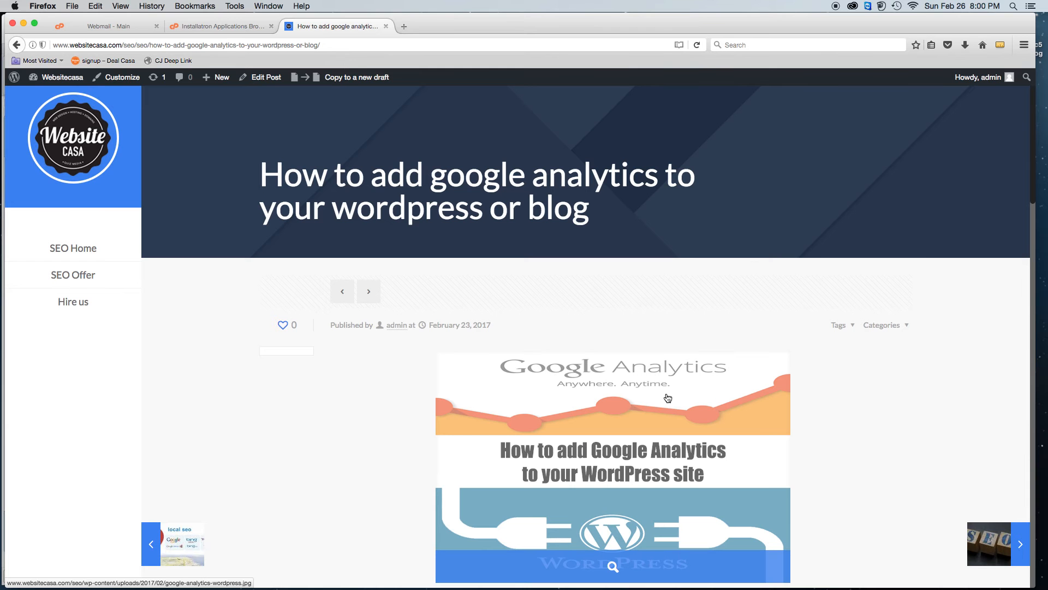
mouse_move(669, 399)
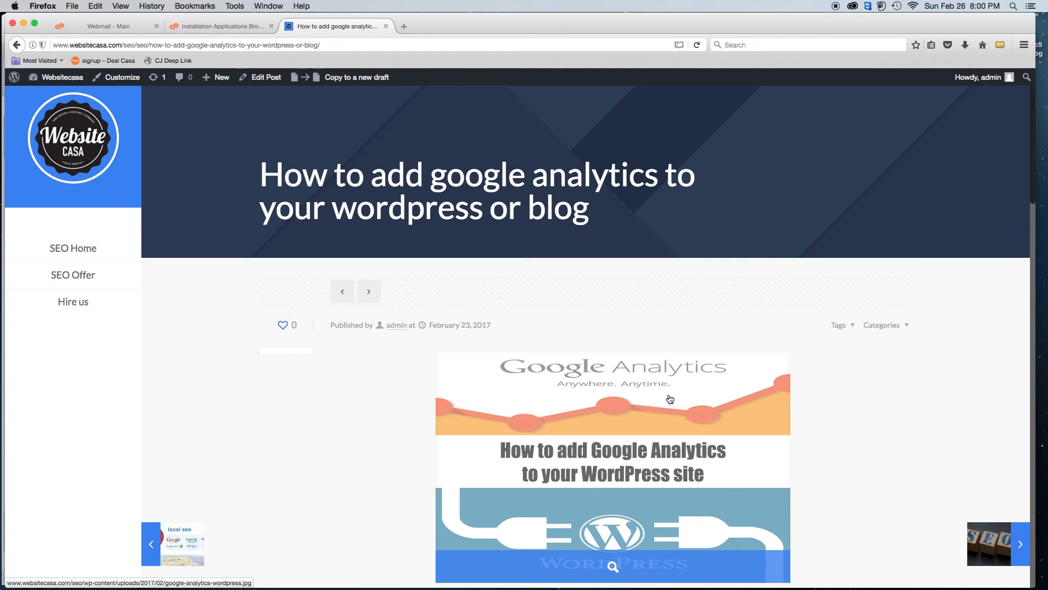
mouse_move(834, 425)
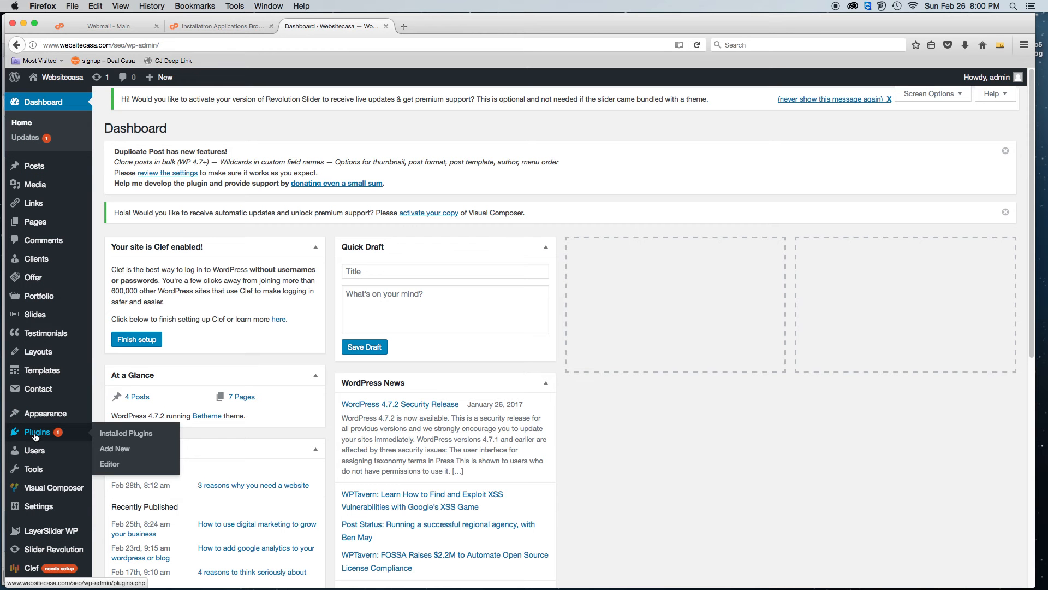
mouse_move(114, 449)
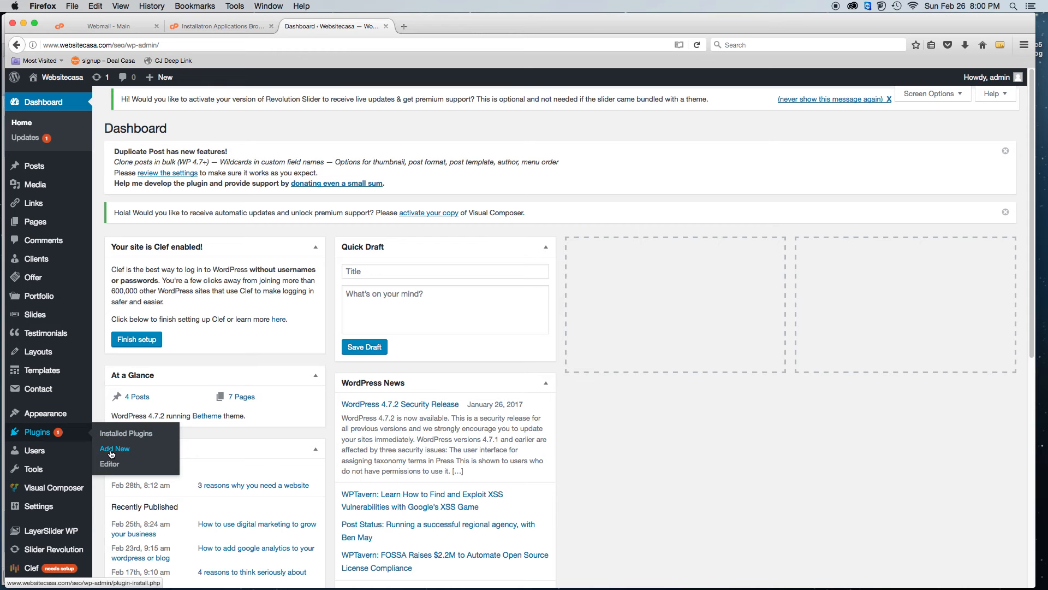
mouse_move(124, 452)
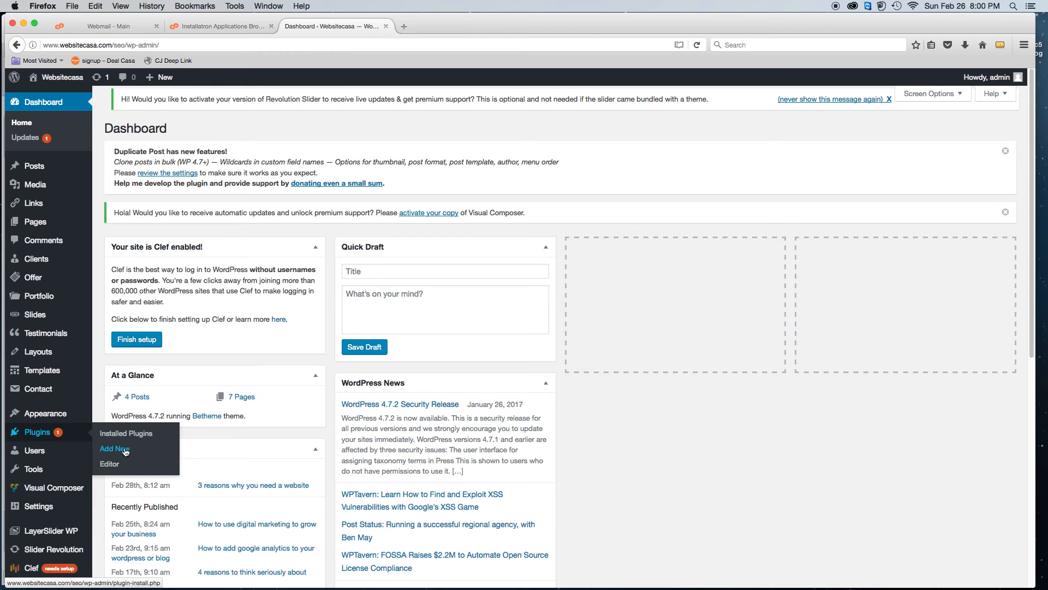
Step: Open the Add Plugins page from the Plugins menu in the dashboard sidebar
click(114, 447)
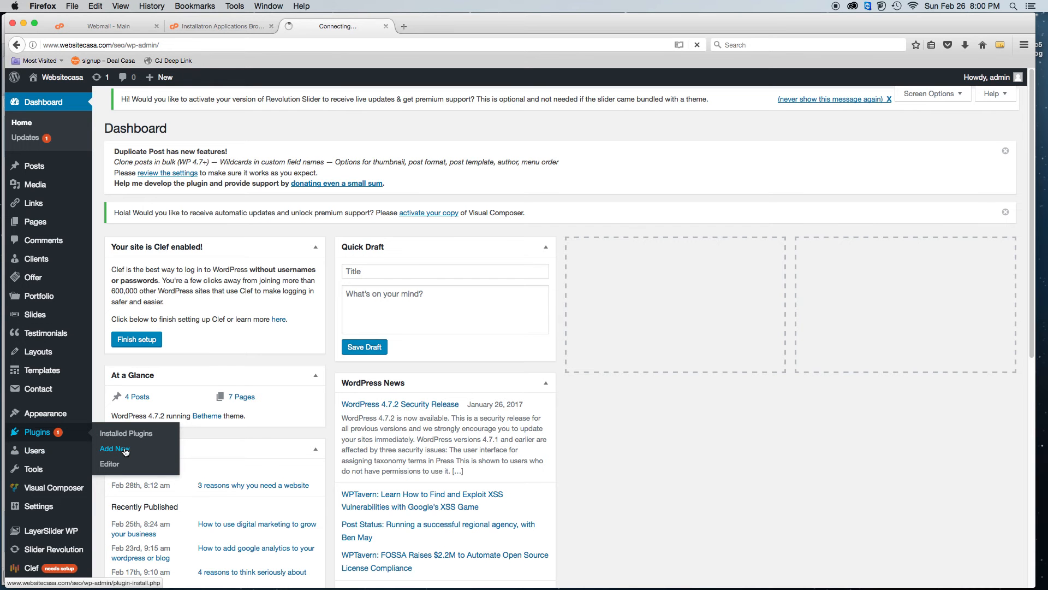
click(114, 449)
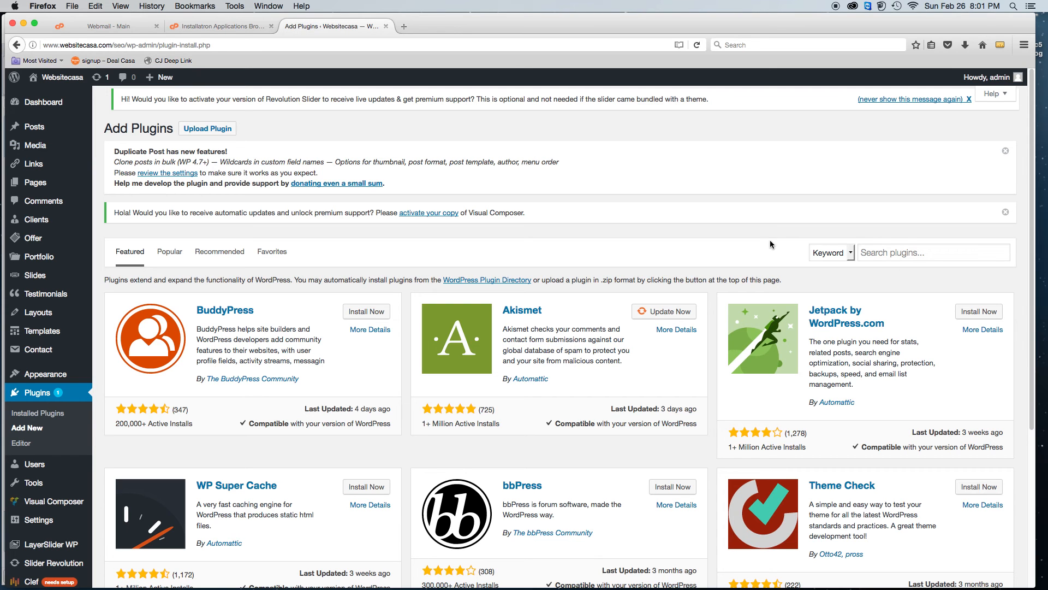
Step: Search the plugin directory for 'yoast seo'
click(934, 252)
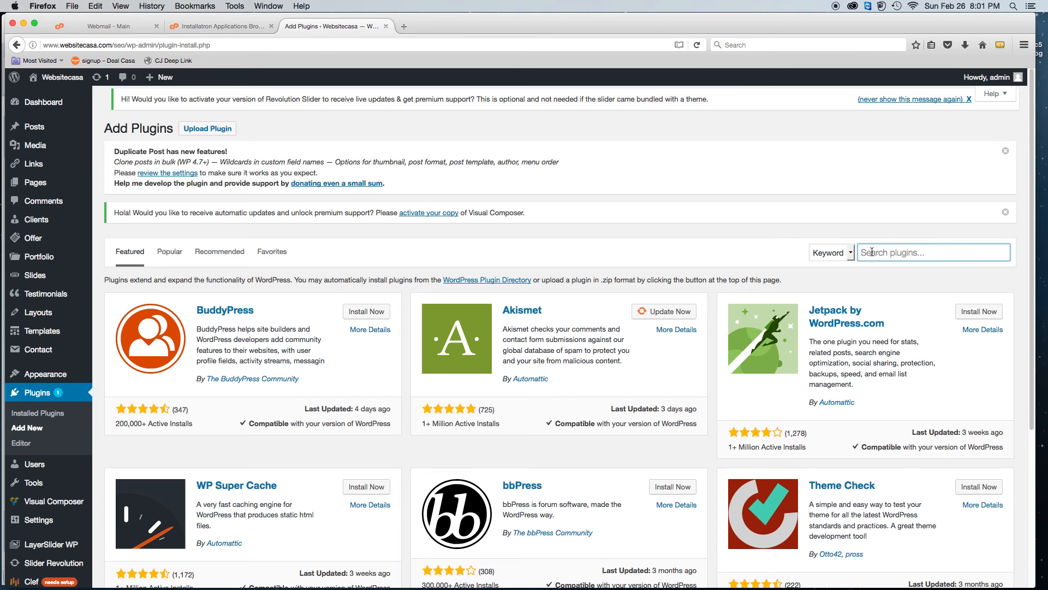
text(yoast seo)
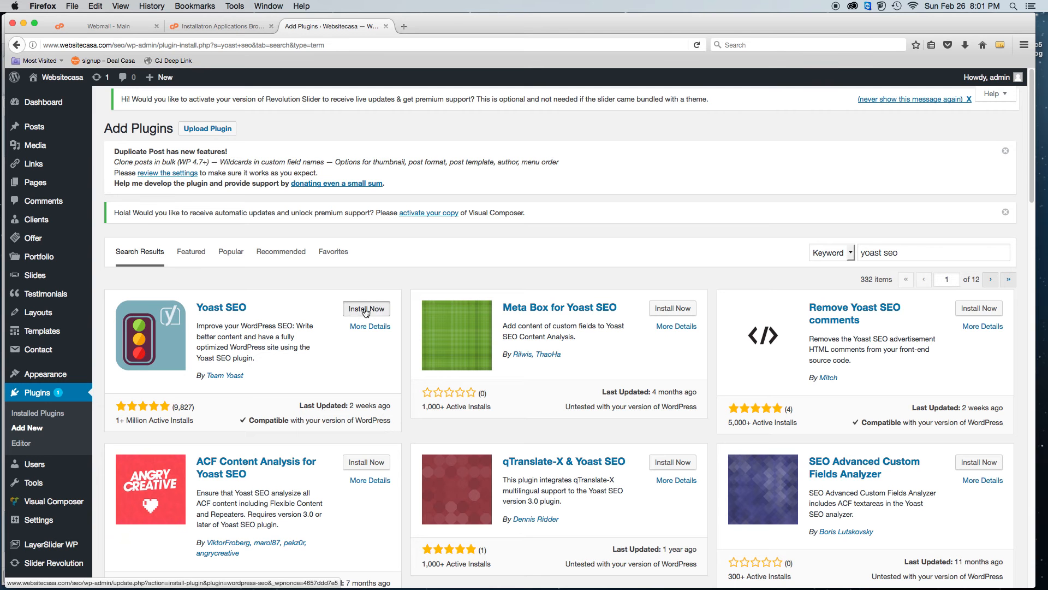
Step: Install the Yoast SEO plugin and activate it once installed
click(366, 308)
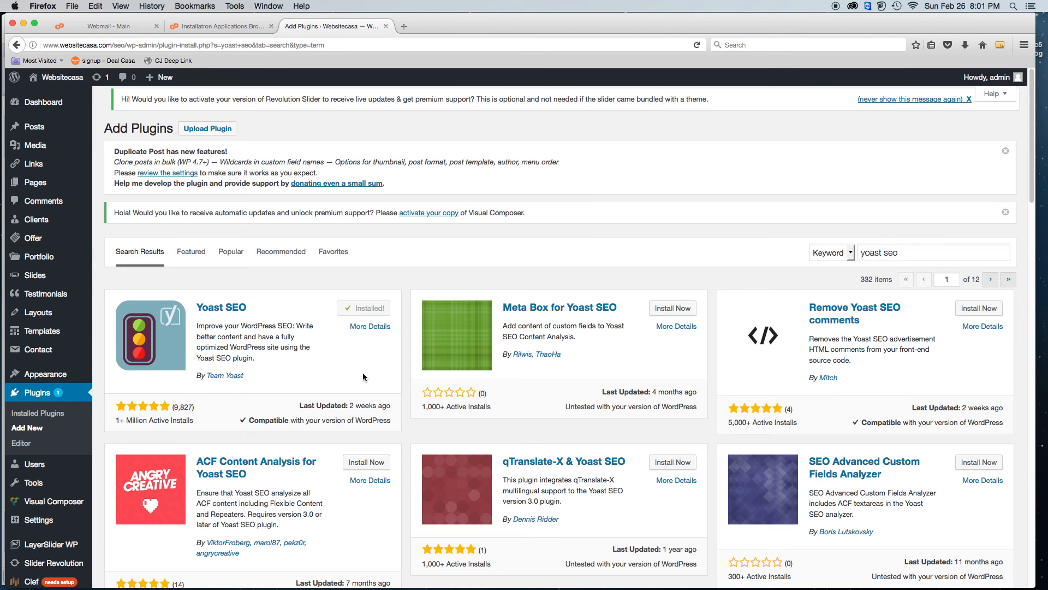
click(369, 307)
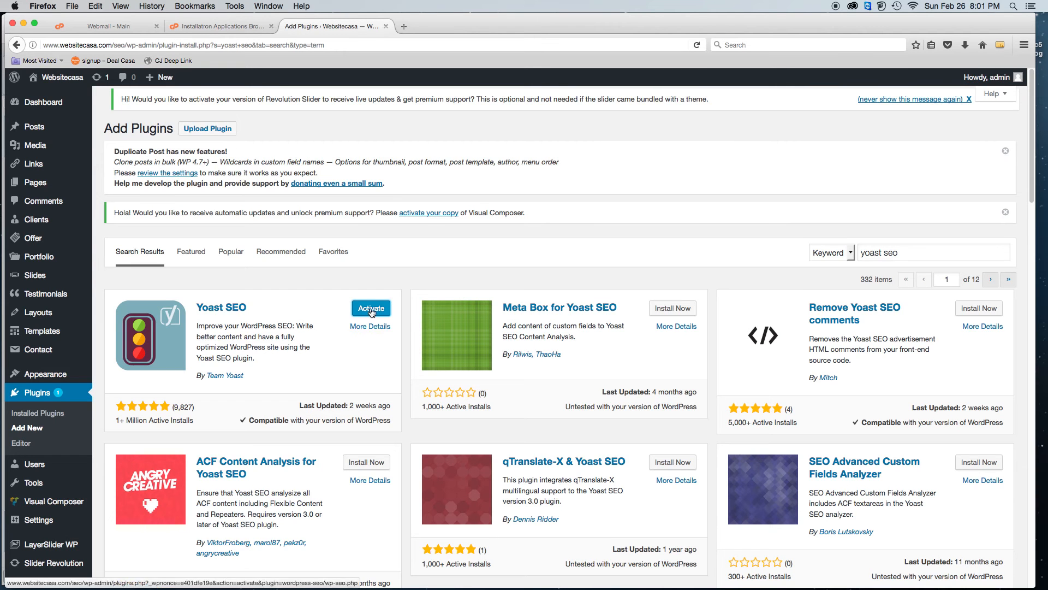
click(370, 308)
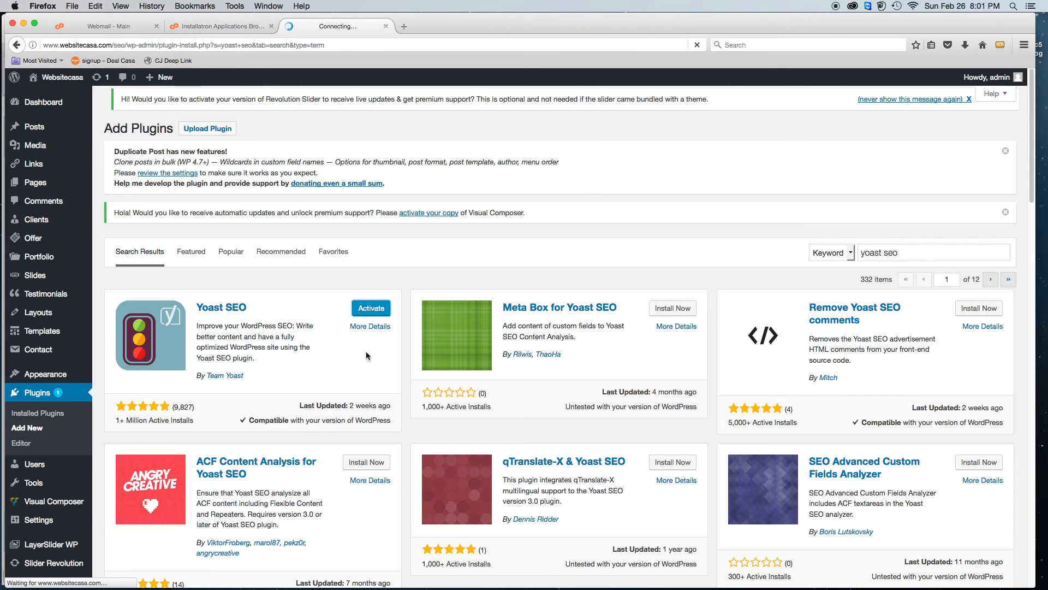
click(370, 308)
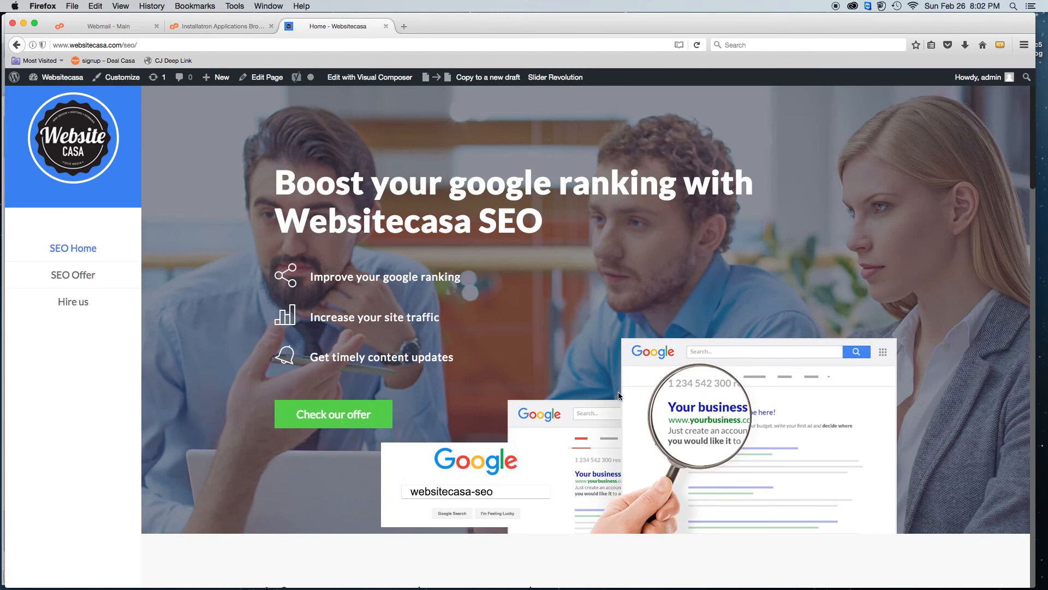
mouse_move(645, 410)
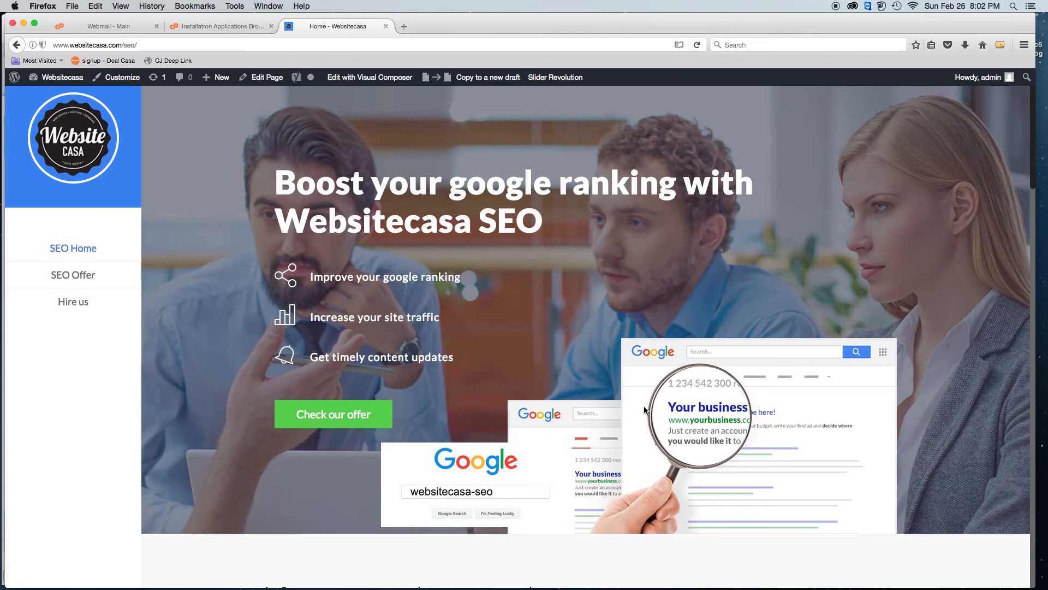
mouse_move(657, 417)
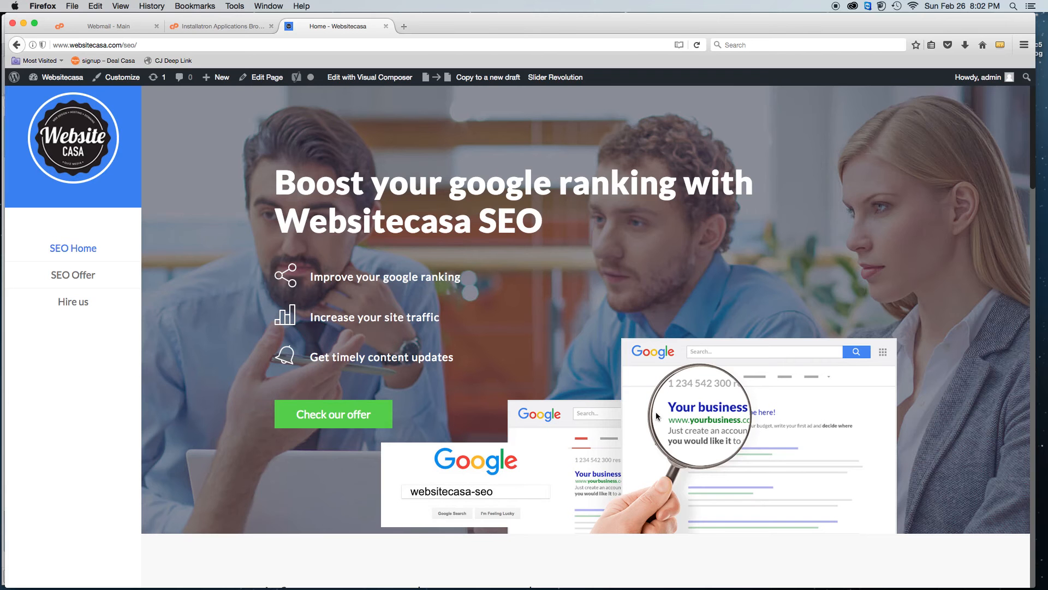
mouse_move(266, 77)
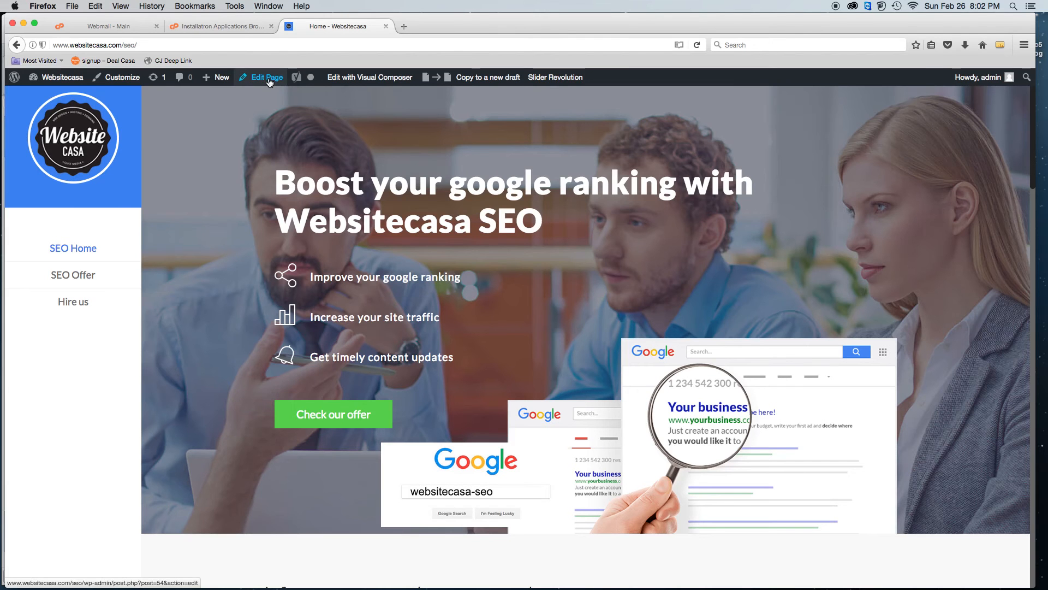
Step: Open the Home page in the editor using Edit Page in the admin toolbar
click(266, 77)
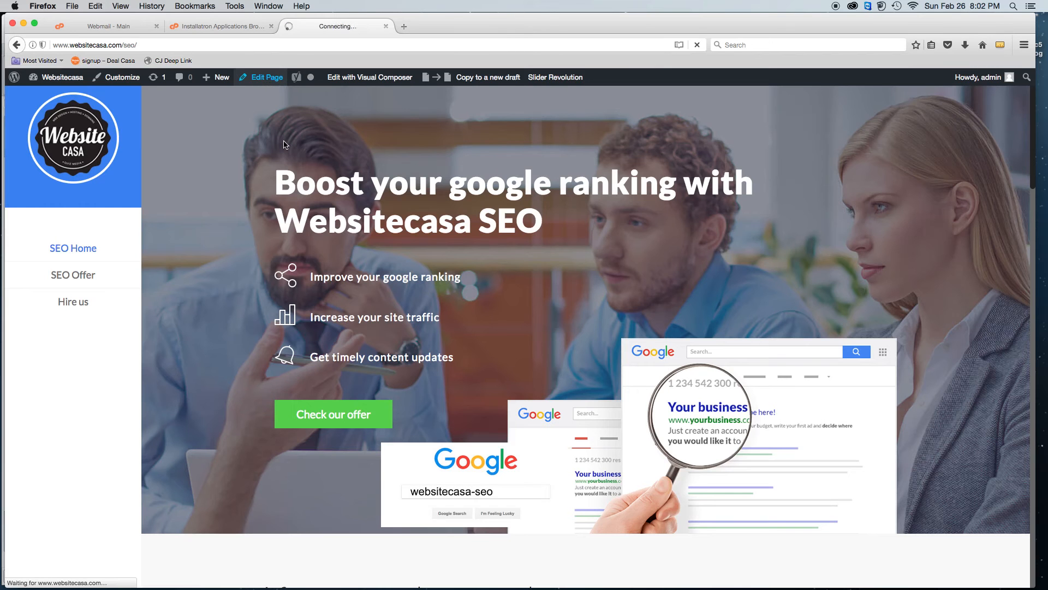
click(266, 77)
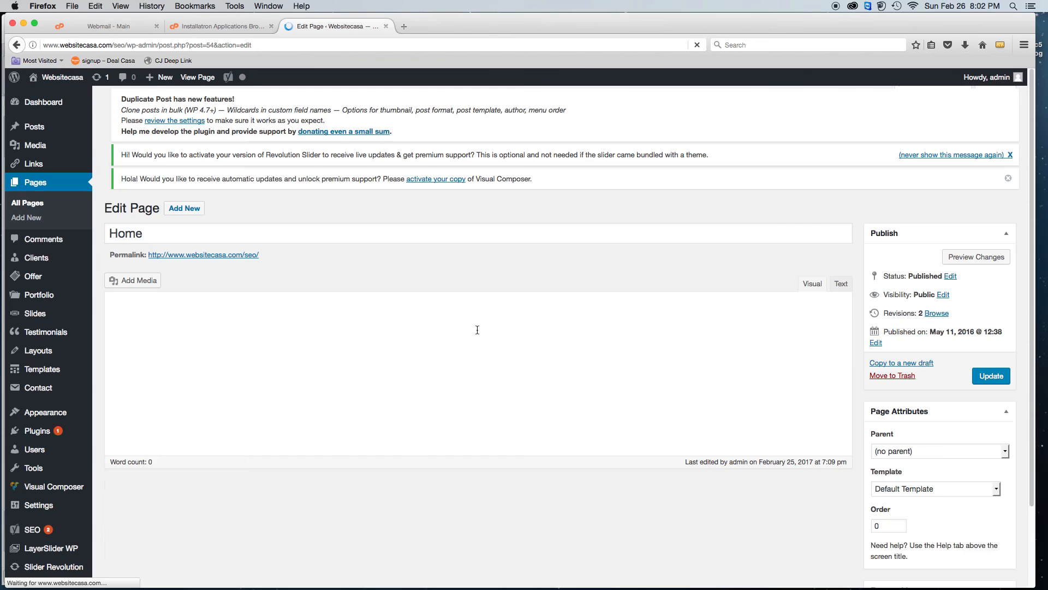
Step: Scroll down to the Yoast SEO box and select its Focus keyword field
scroll(down, 3)
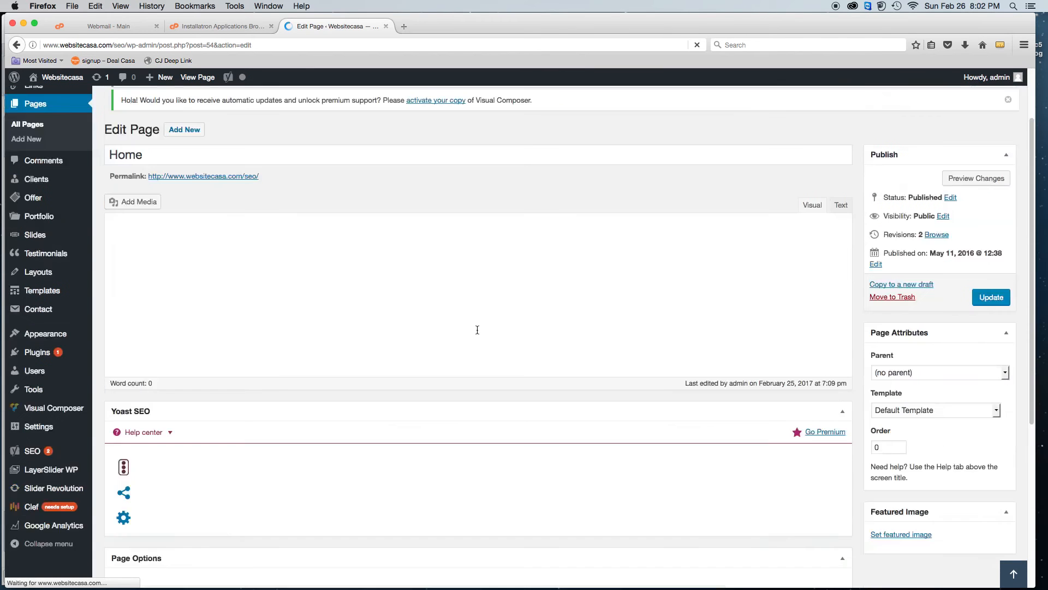
scroll(down, 3)
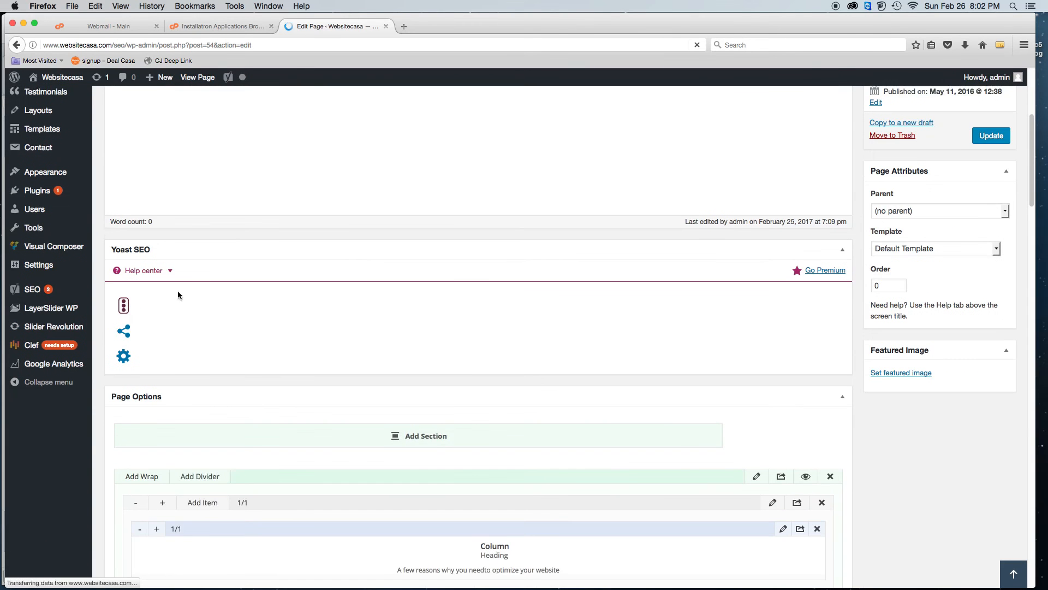
scroll(down, 3)
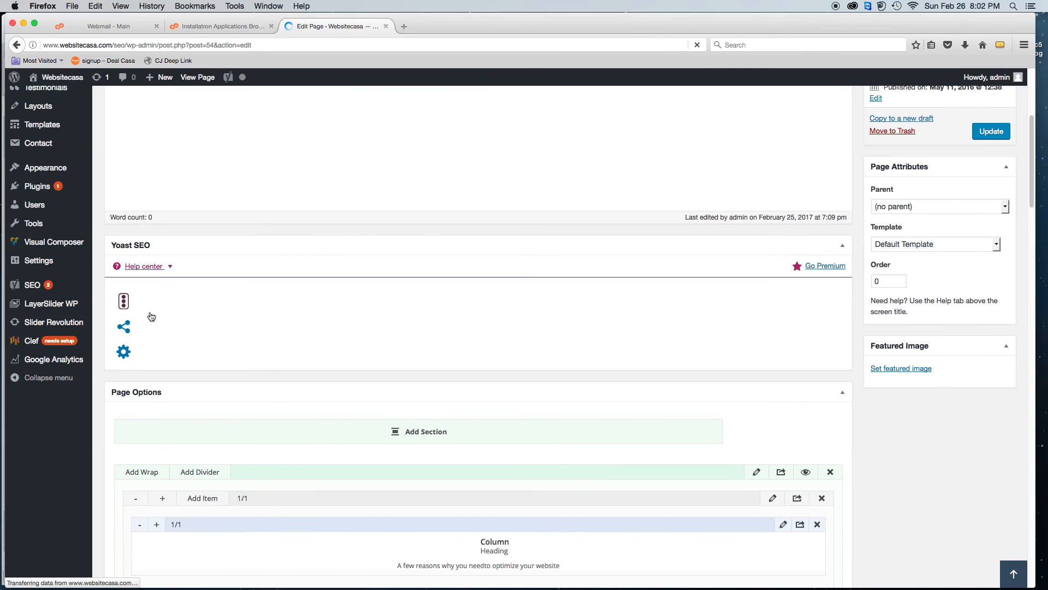
mouse_move(143, 325)
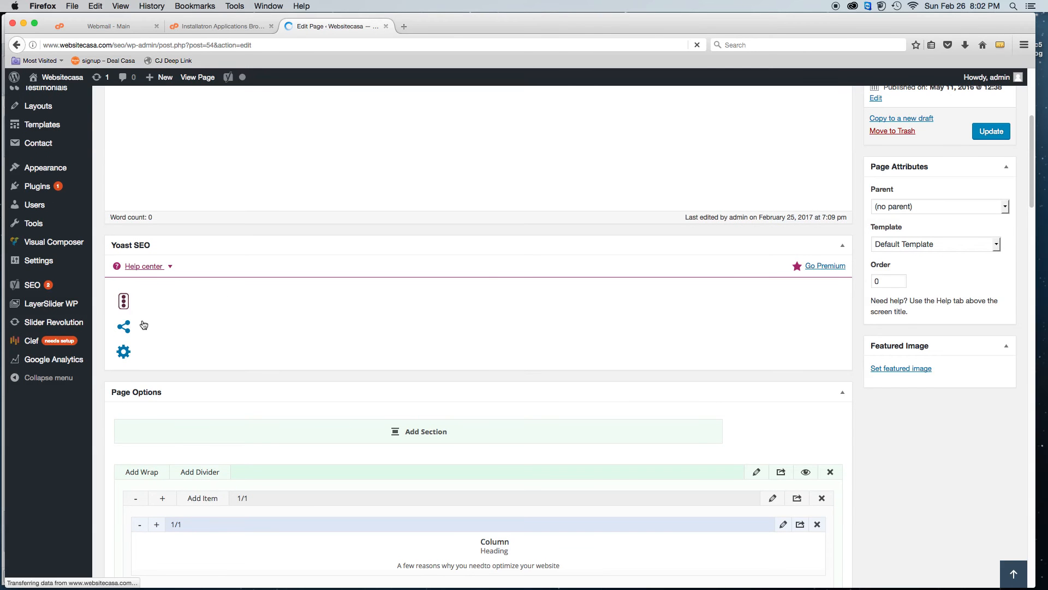
scroll(up, 3)
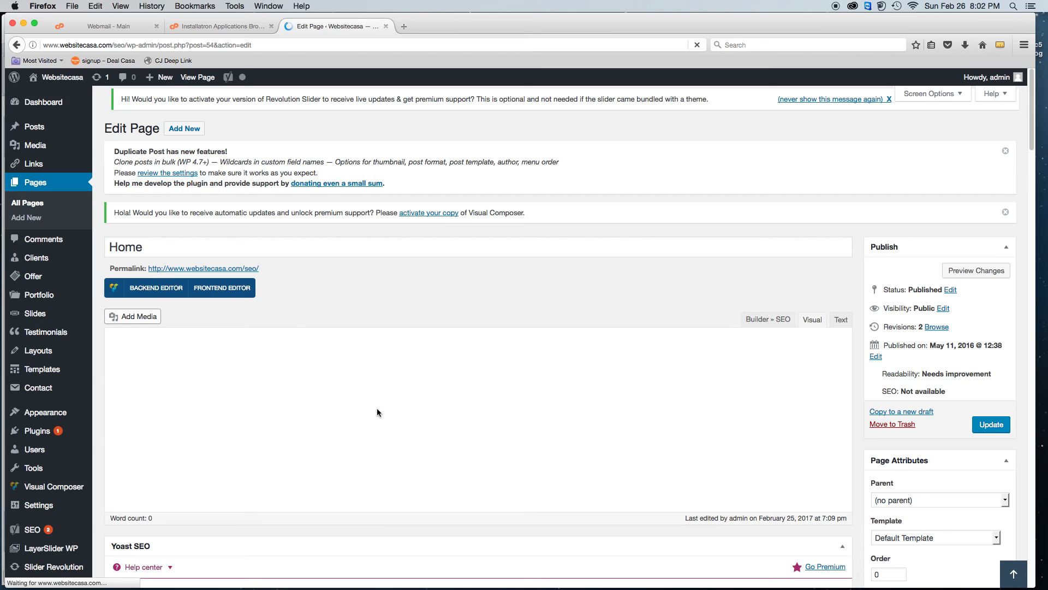
scroll(down, 3)
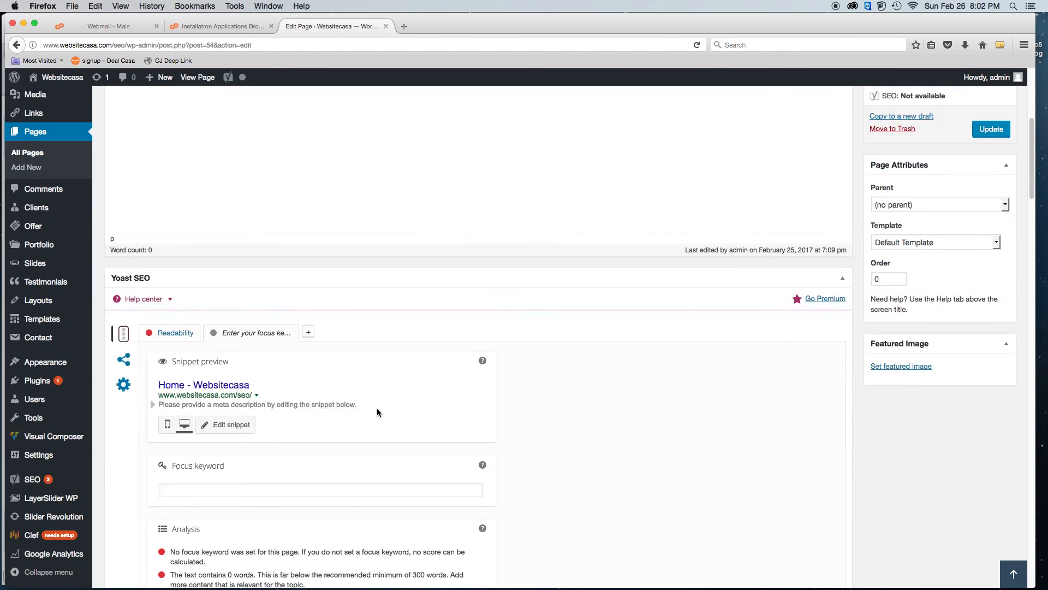
scroll(down, 3)
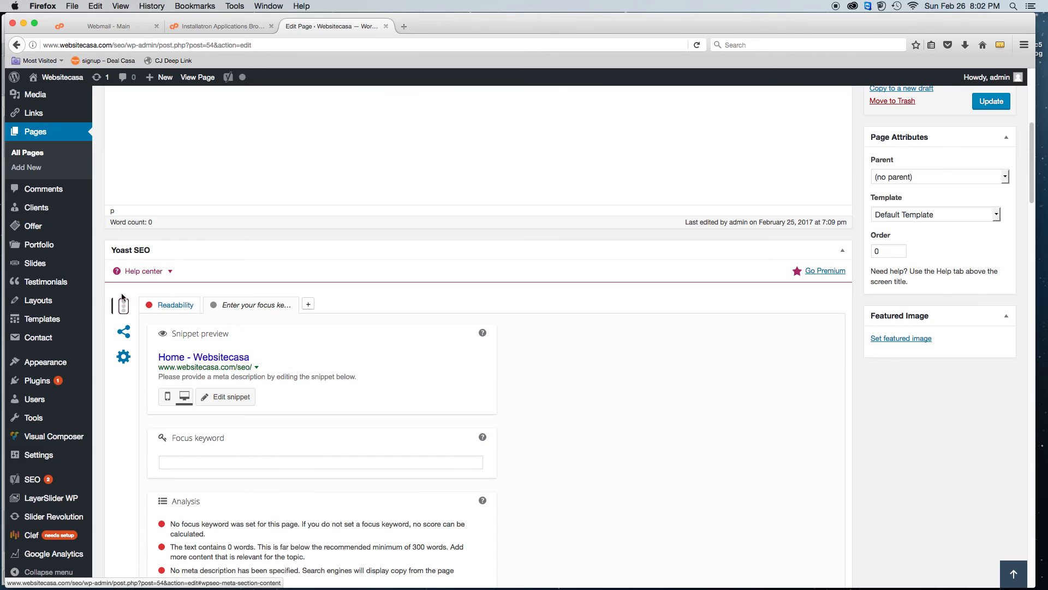
mouse_move(122, 309)
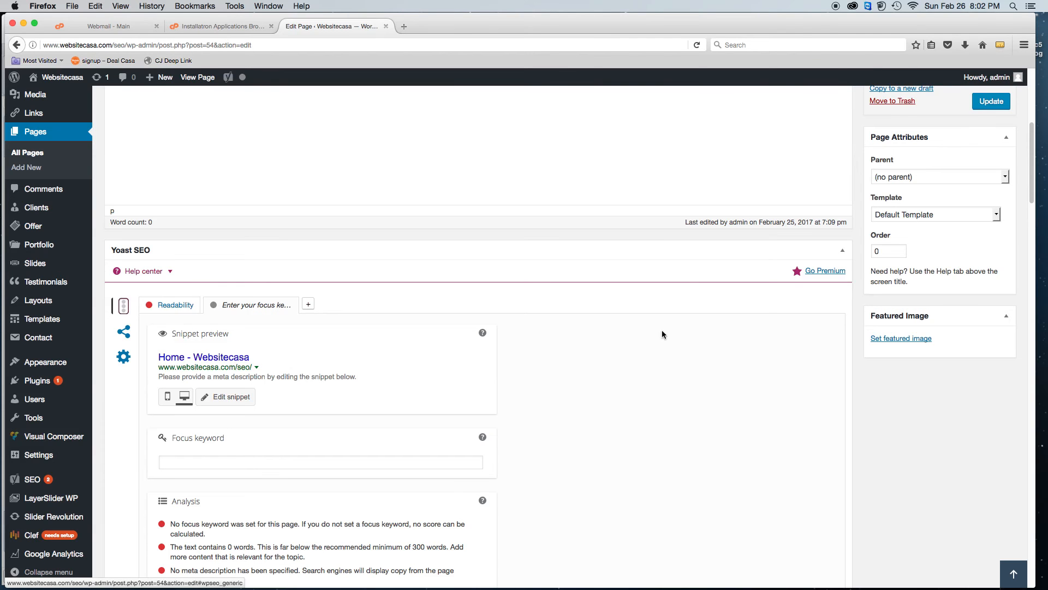
scroll(down, 3)
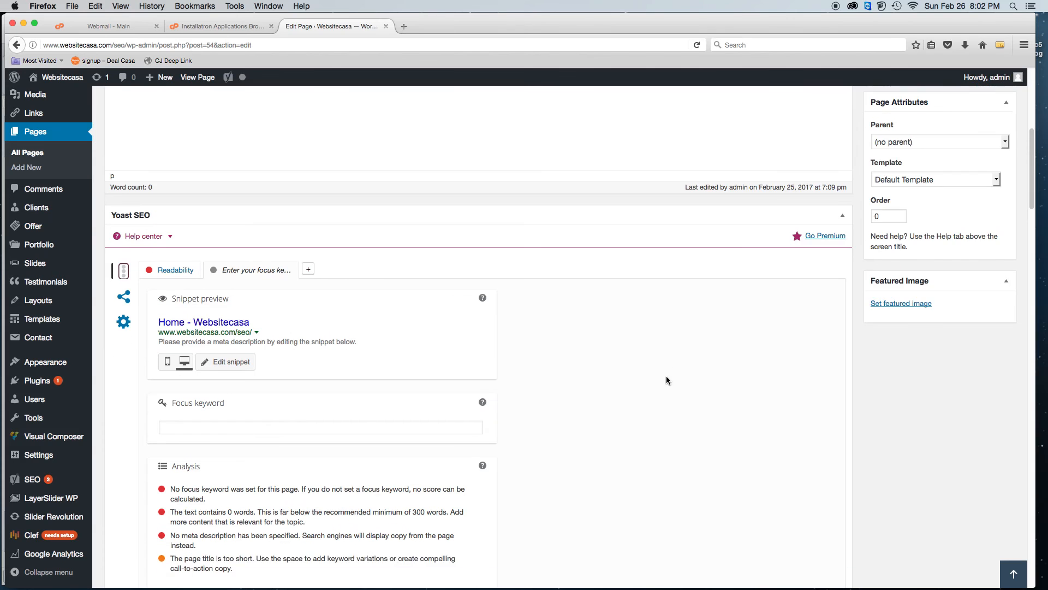
scroll(down, 3)
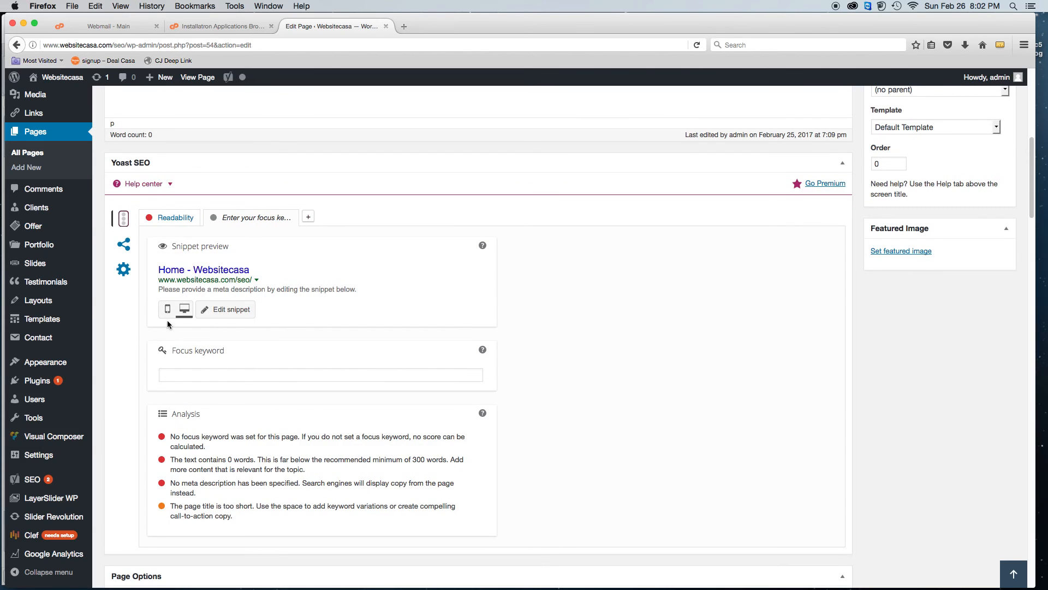
click(321, 374)
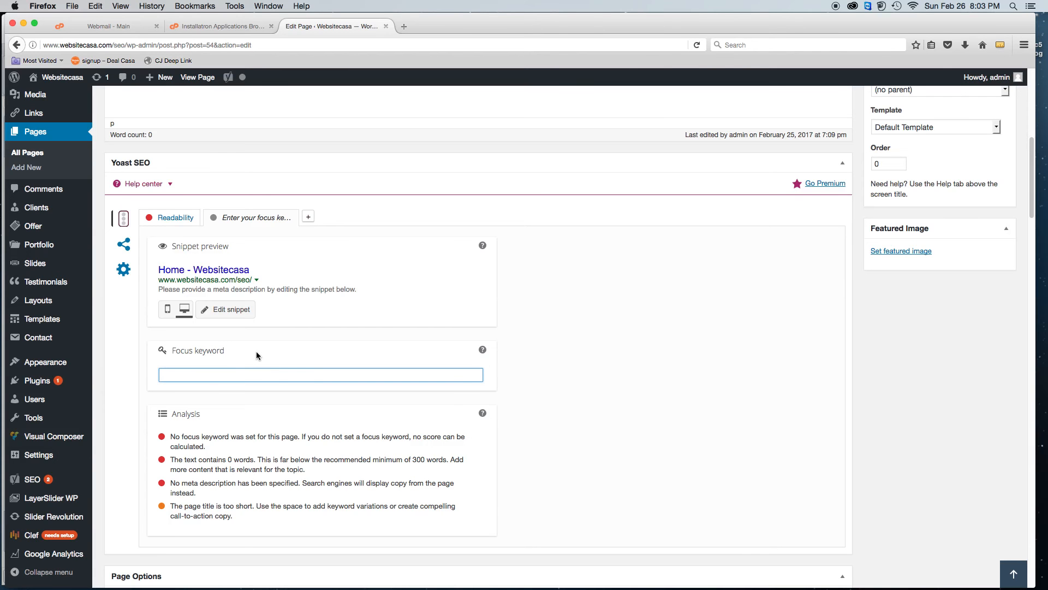
click(320, 374)
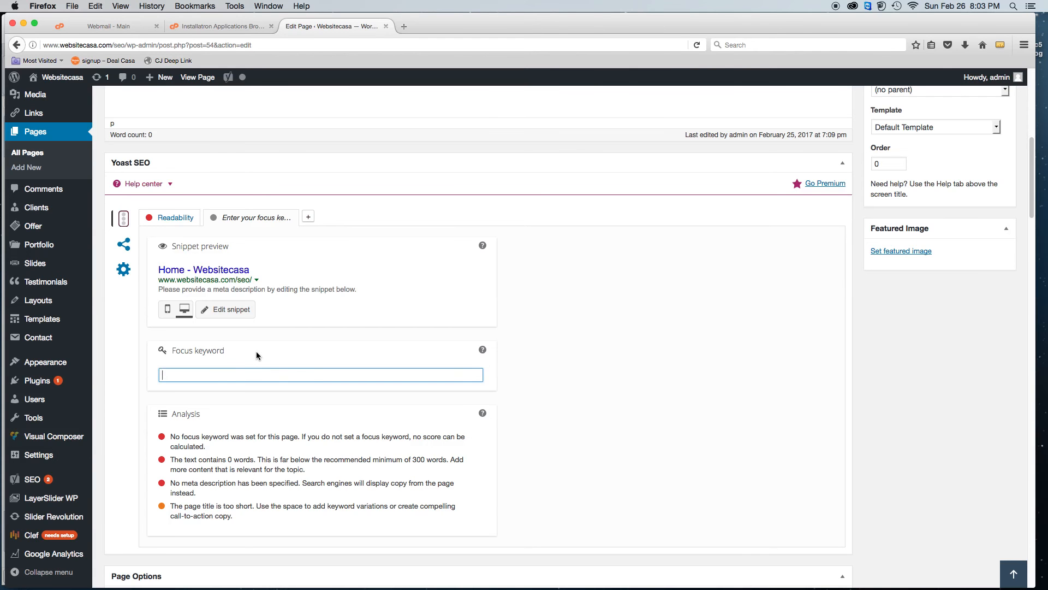
Step: Expand Edit snippet to show the SEO title, slug and meta description fields
scroll(down, 3)
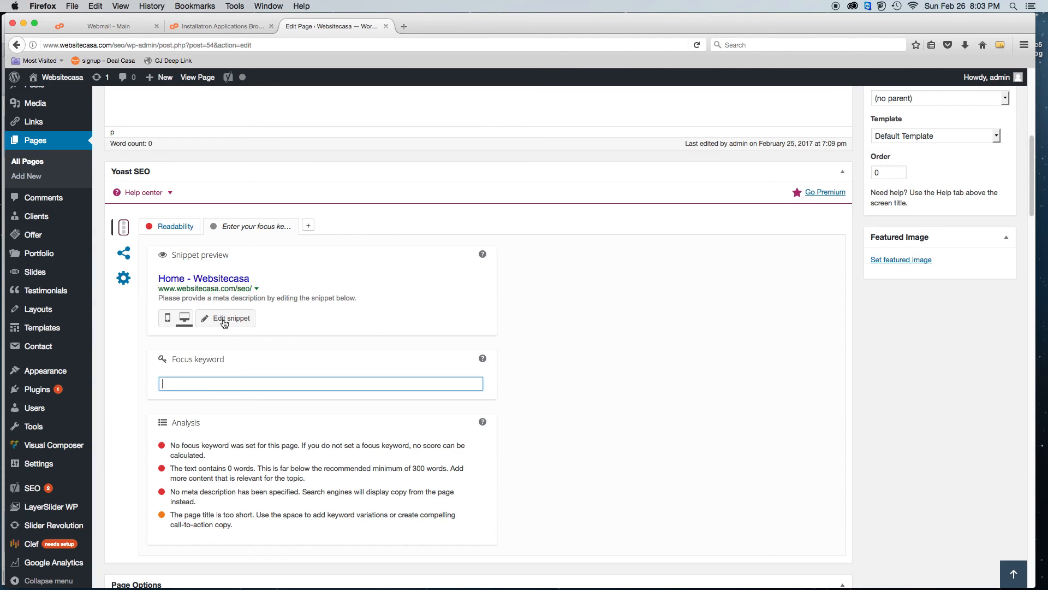
click(230, 318)
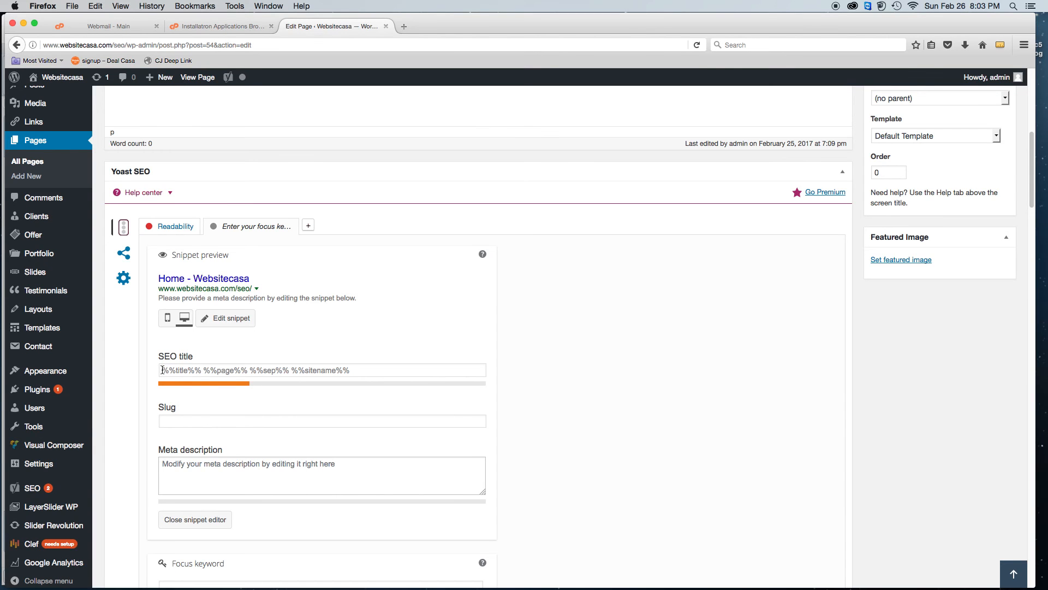
scroll(down, 3)
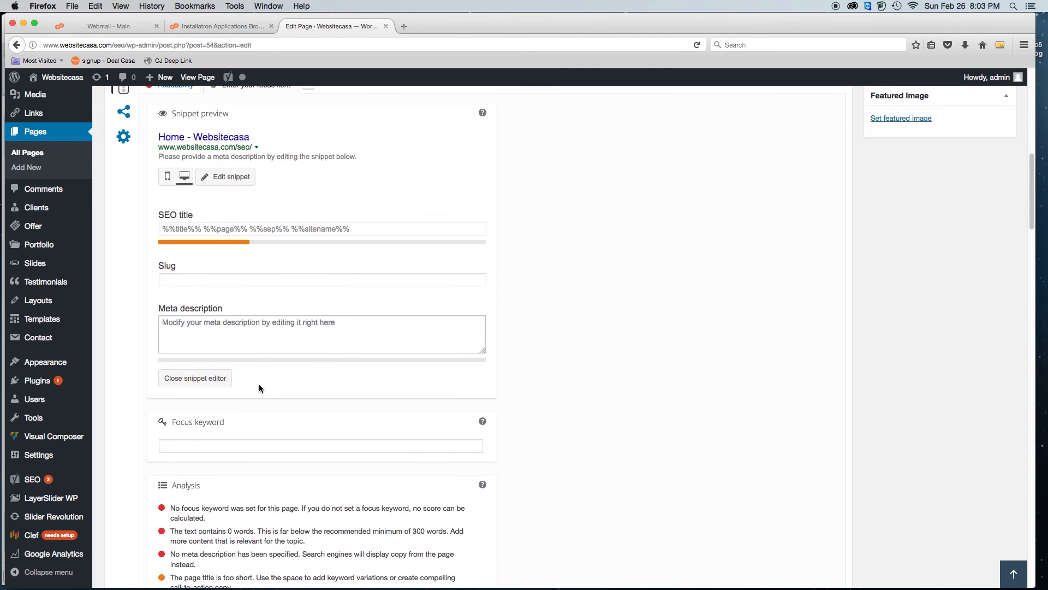
scroll(up, 3)
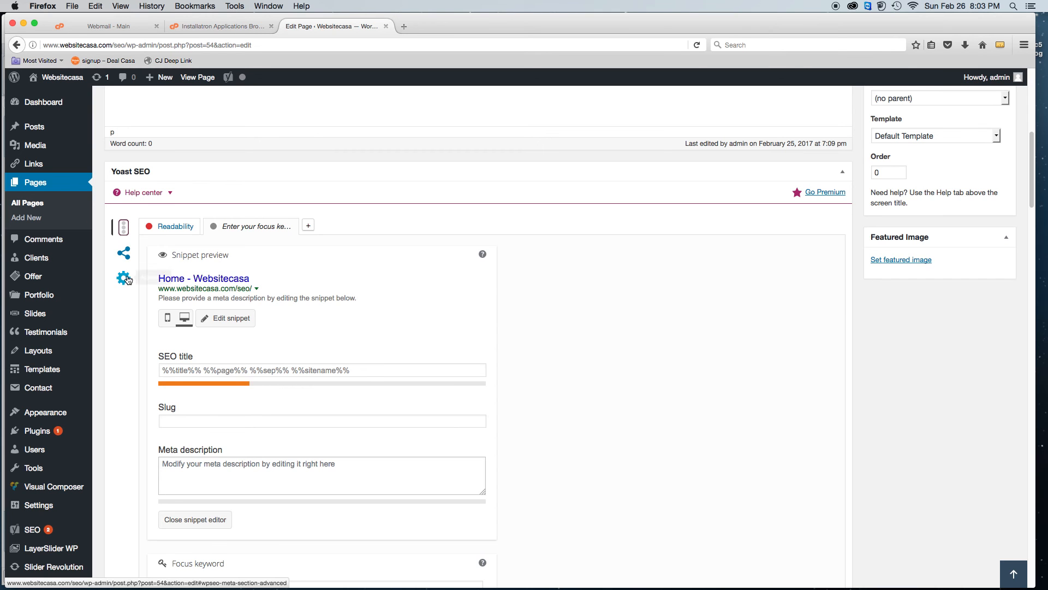
Step: Open the Yoast SEO Advanced (gear) tab and scroll to the empty Canonical URL field
click(123, 277)
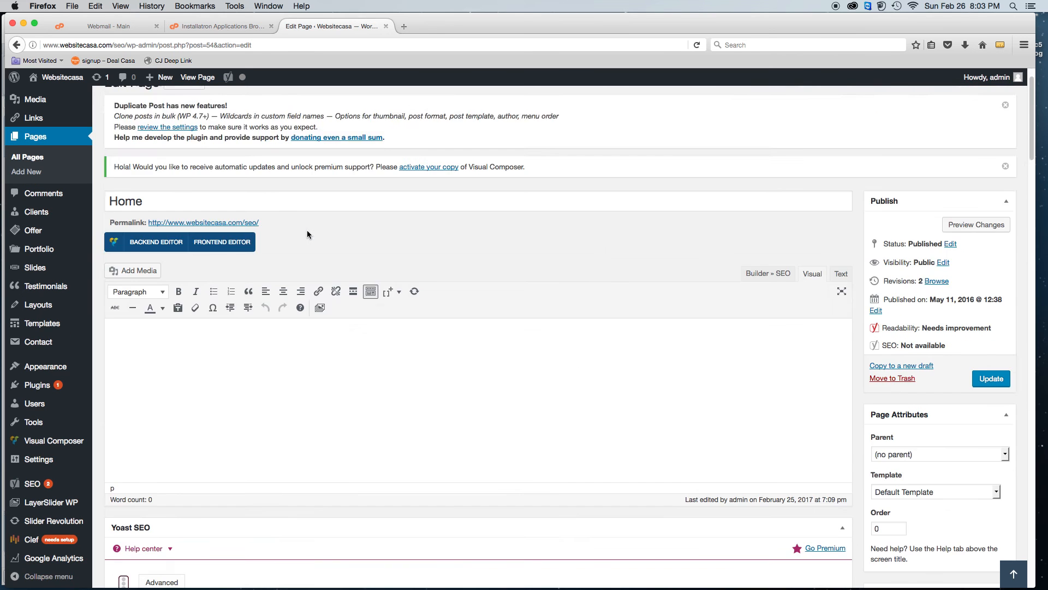
scroll(down, 3)
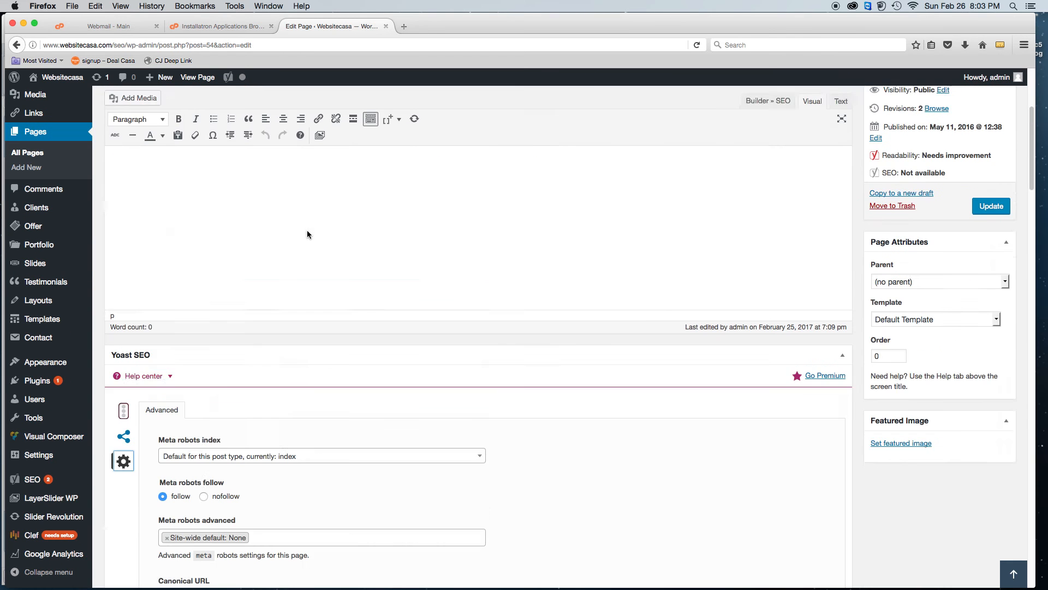
scroll(down, 3)
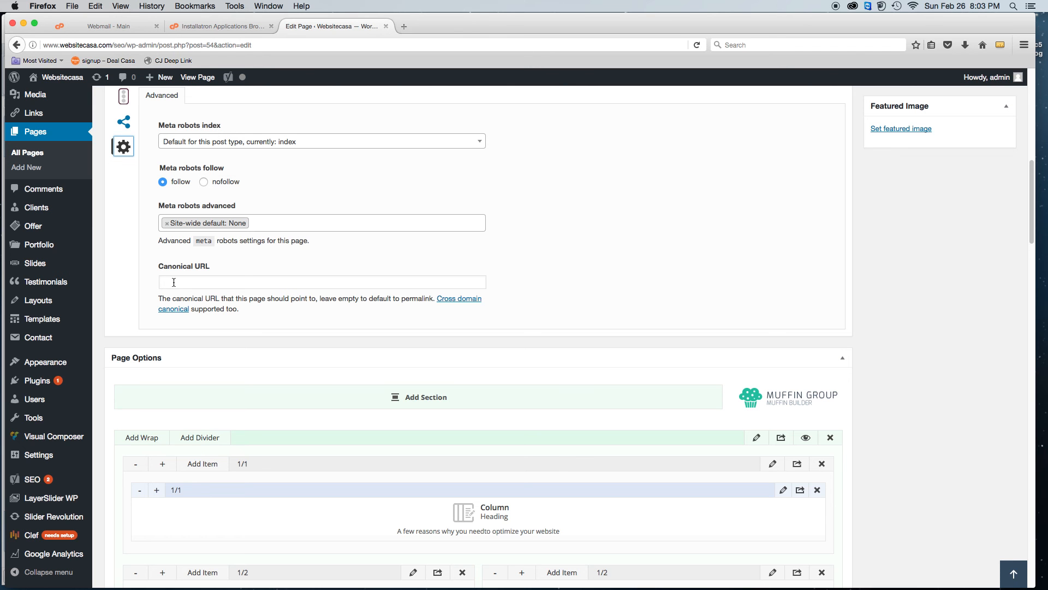
mouse_move(63, 77)
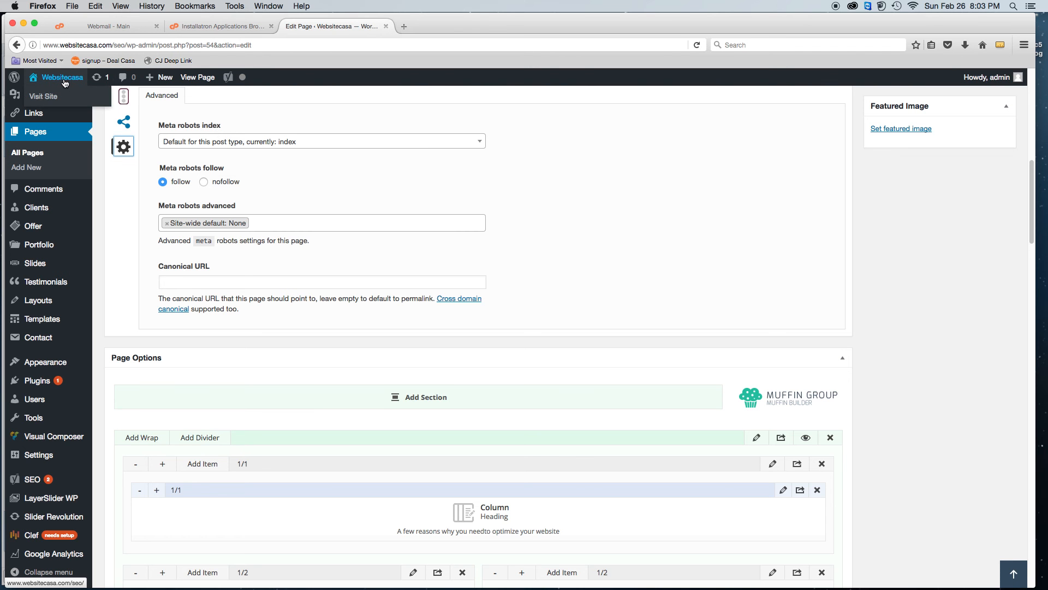
Step: Visit the live Websitecasa home page from the admin bar site menu
click(43, 96)
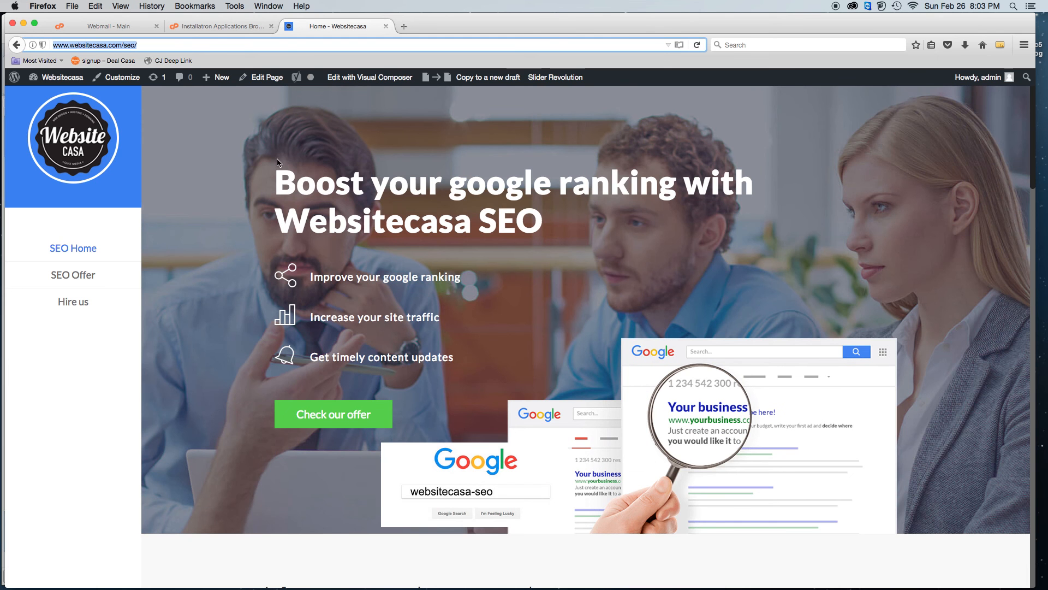
mouse_move(230, 37)
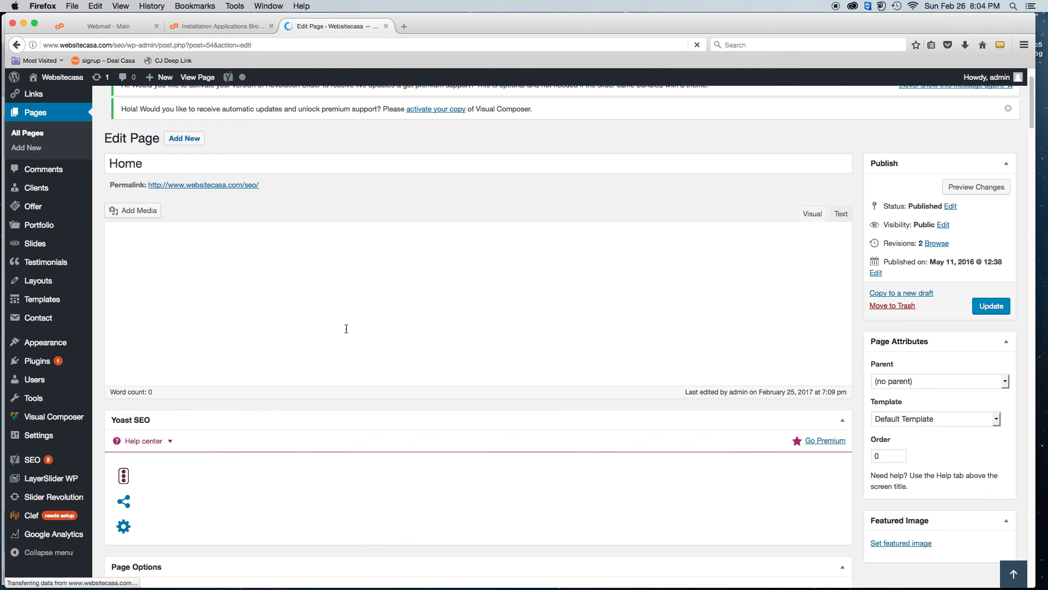
scroll(down, 3)
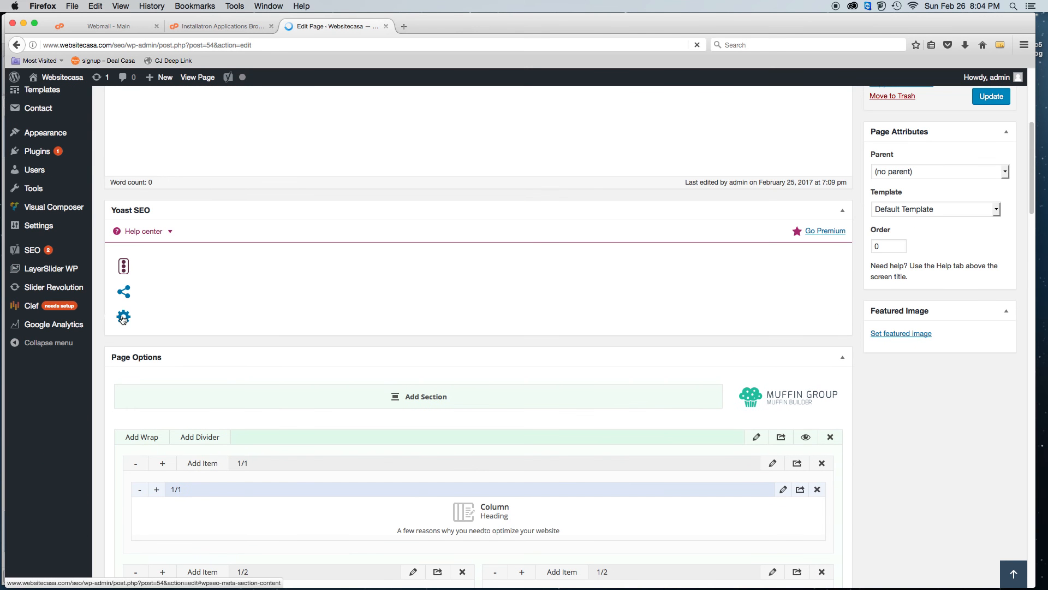
mouse_move(124, 325)
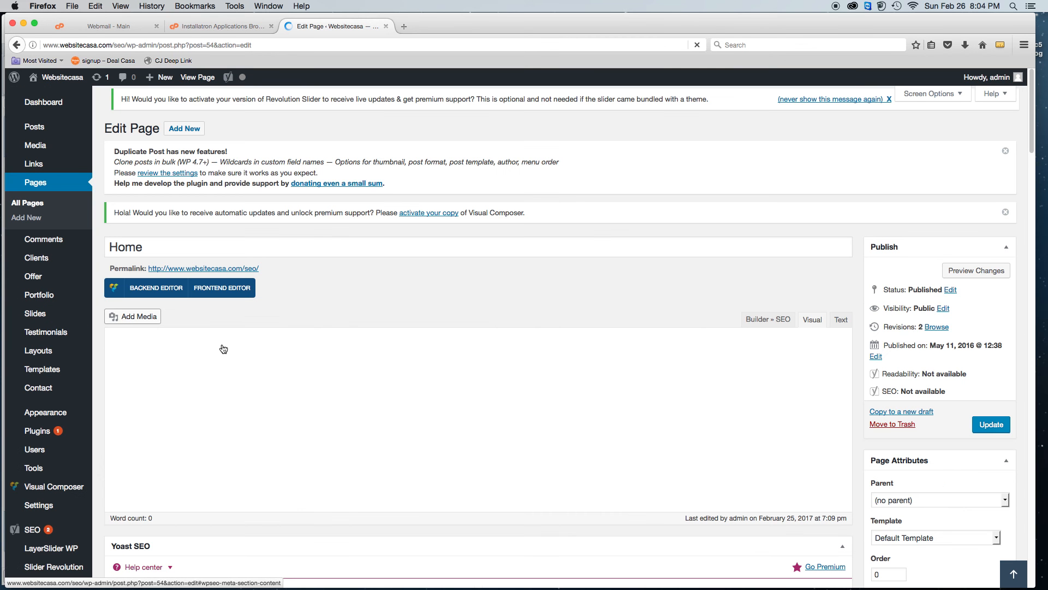
mouse_move(222, 357)
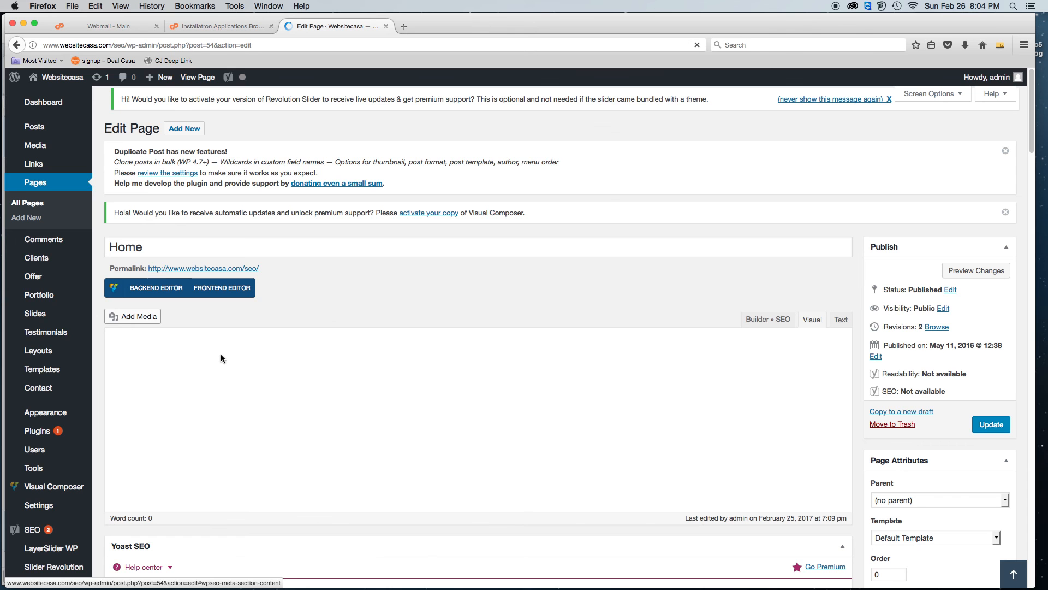
click(132, 316)
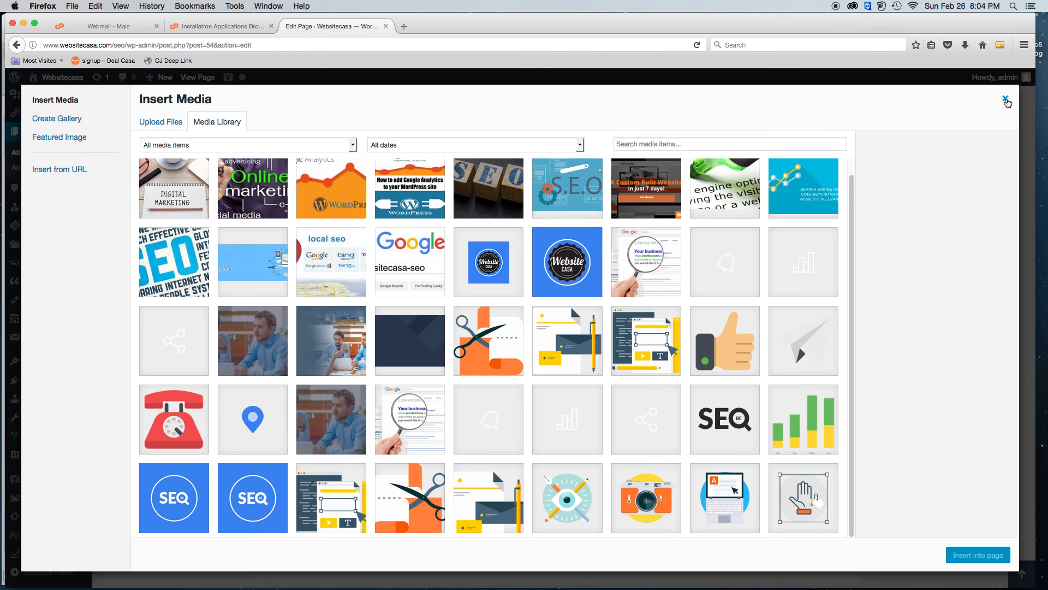
click(1006, 102)
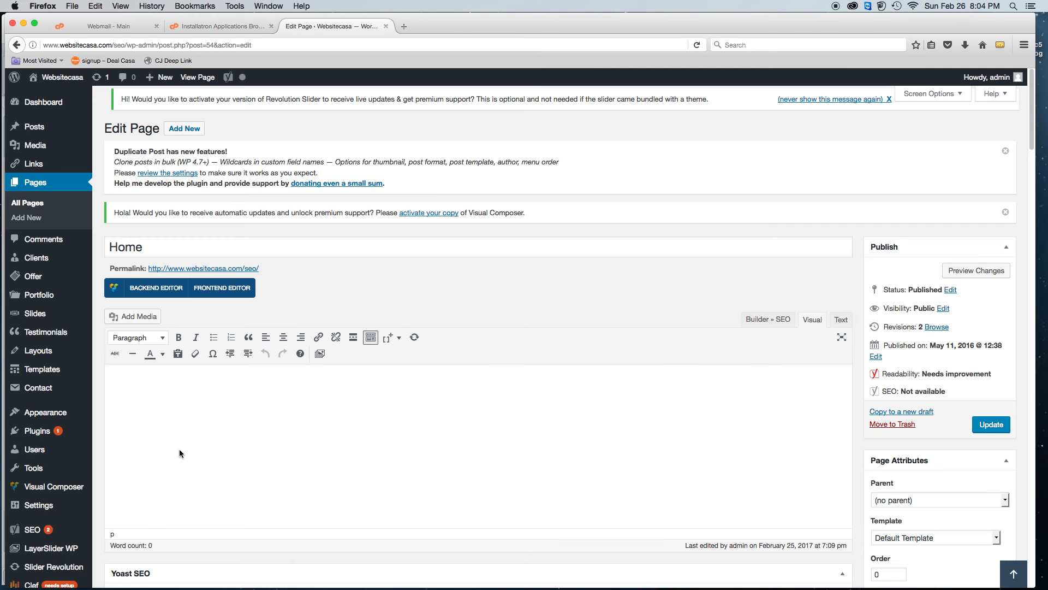
scroll(down, 3)
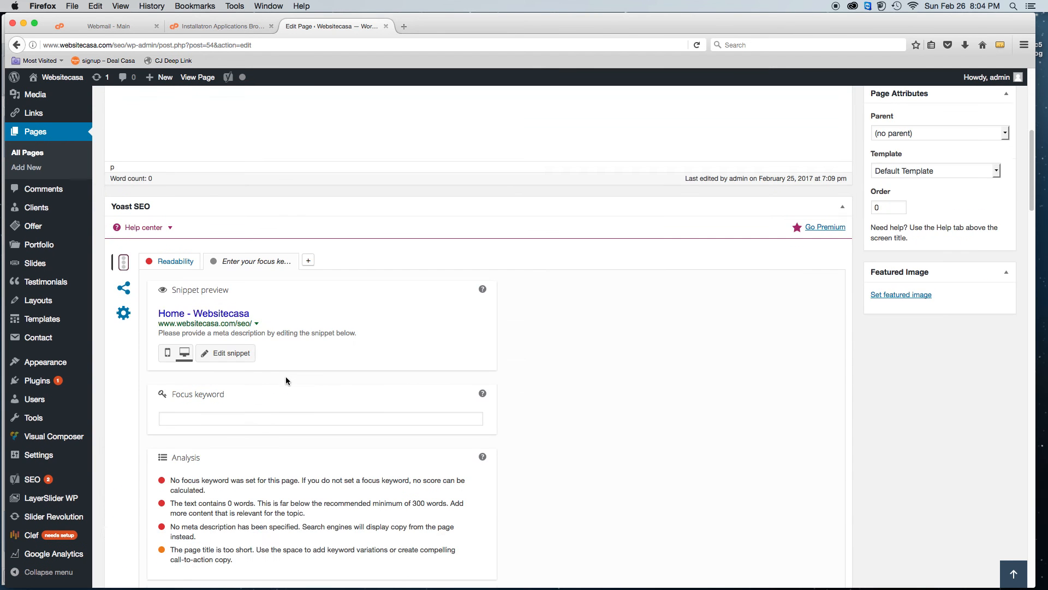
scroll(down, 3)
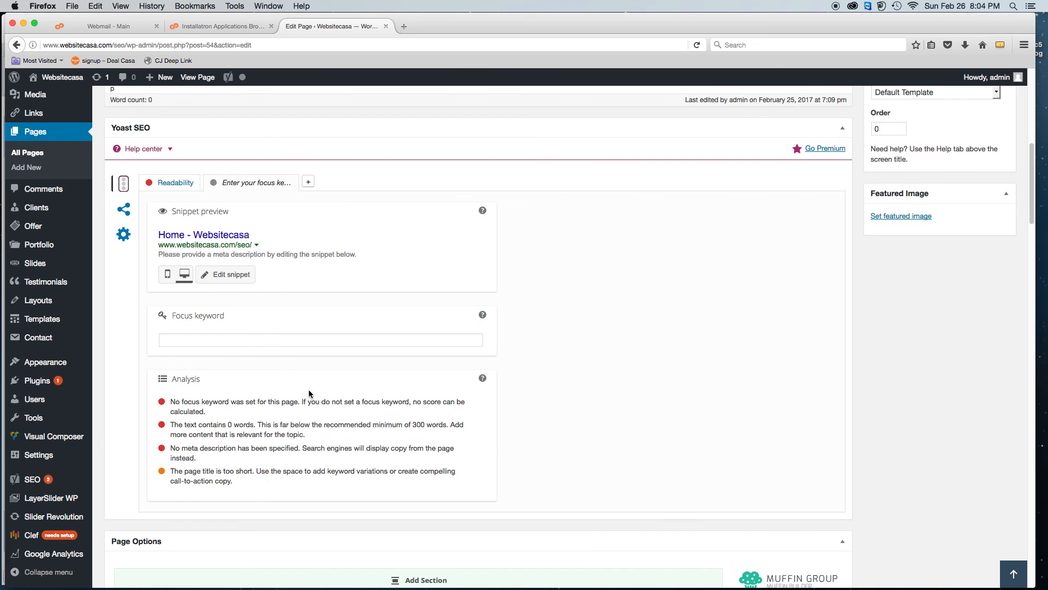
scroll(down, 3)
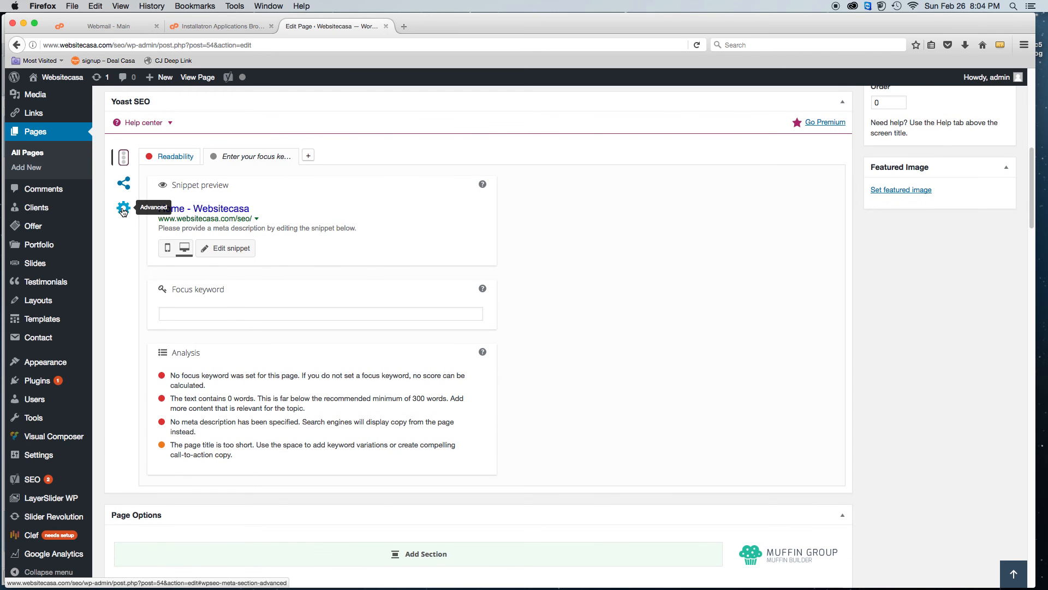
click(123, 208)
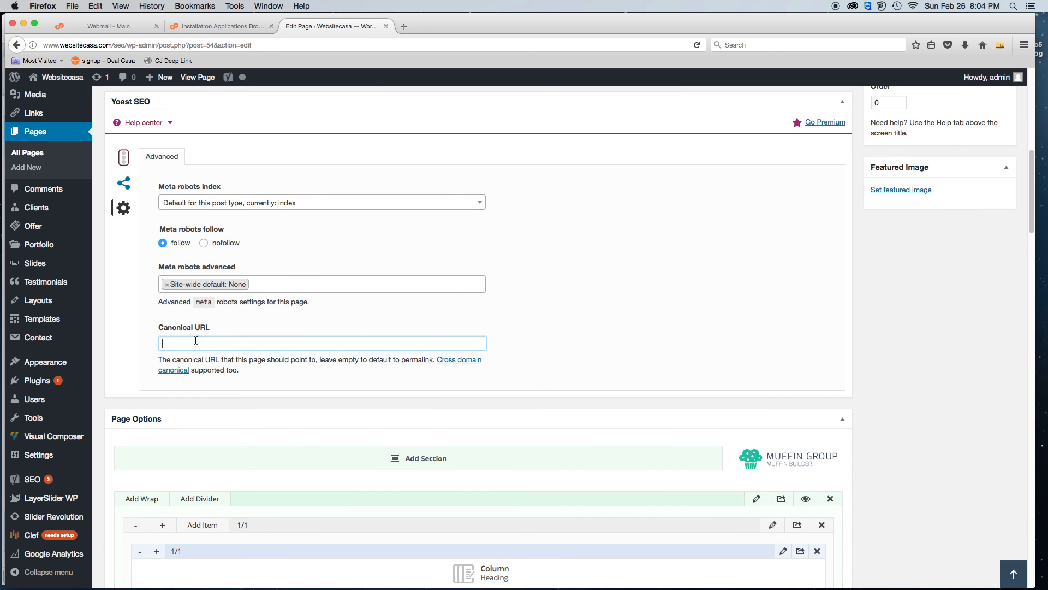
text(http://www.websitecasa.com/seo/)
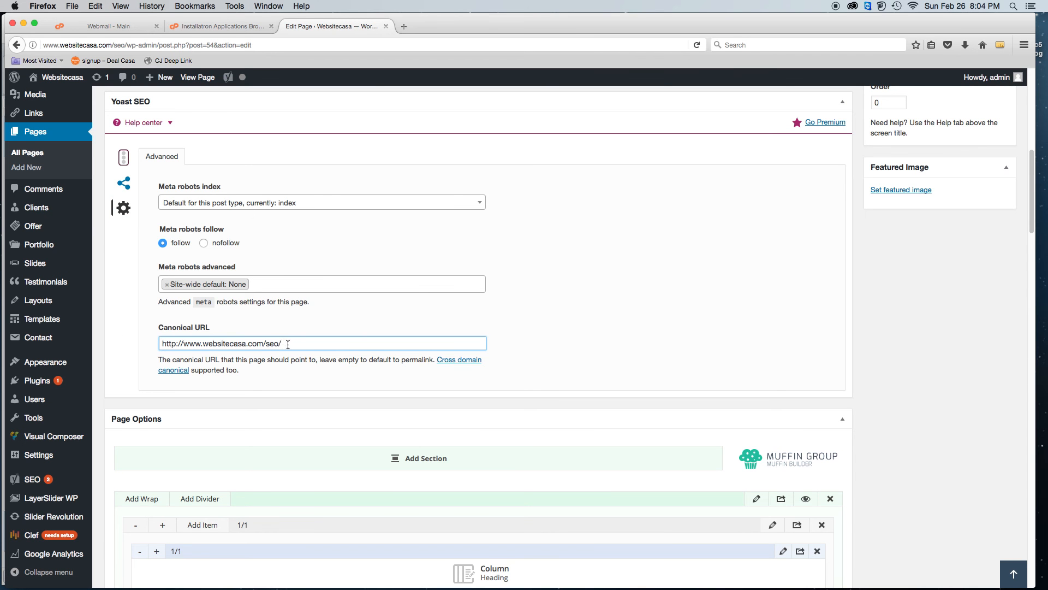
scroll(up, 3)
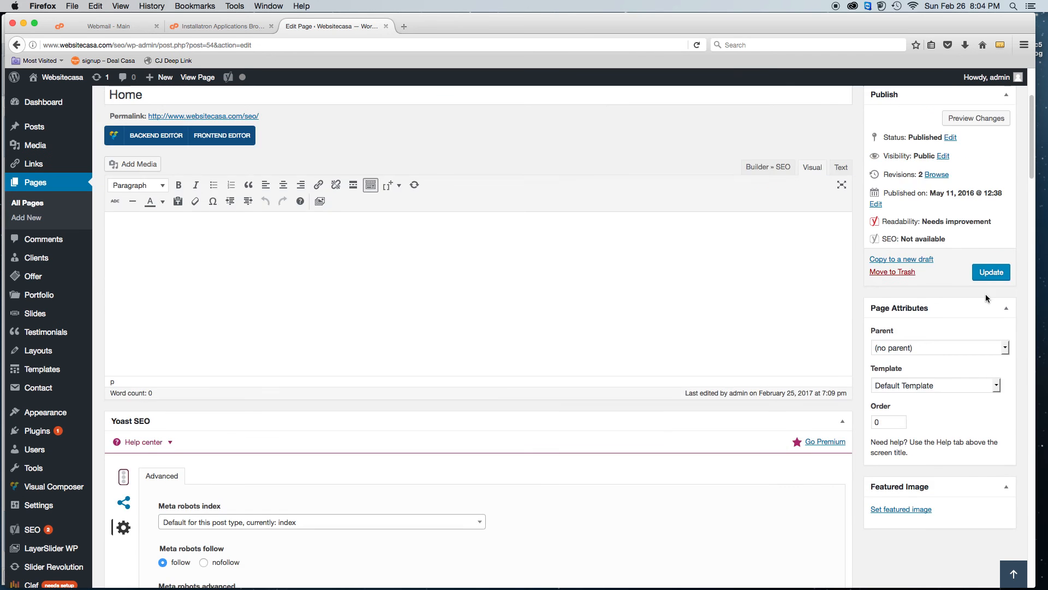
click(990, 272)
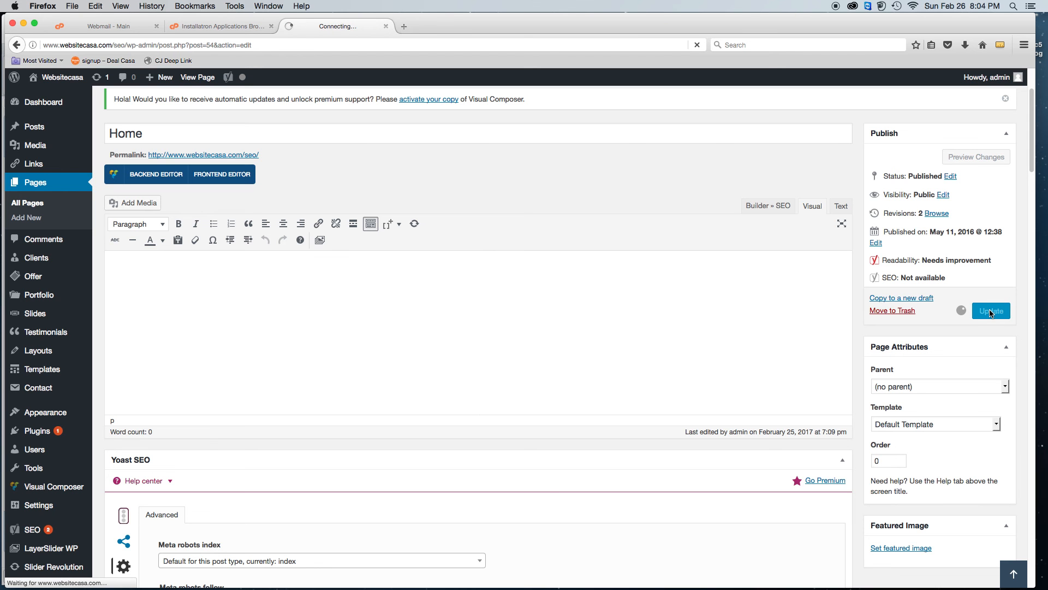
Step: Update the Home page until WordPress shows the 'Page updated' notice
click(991, 310)
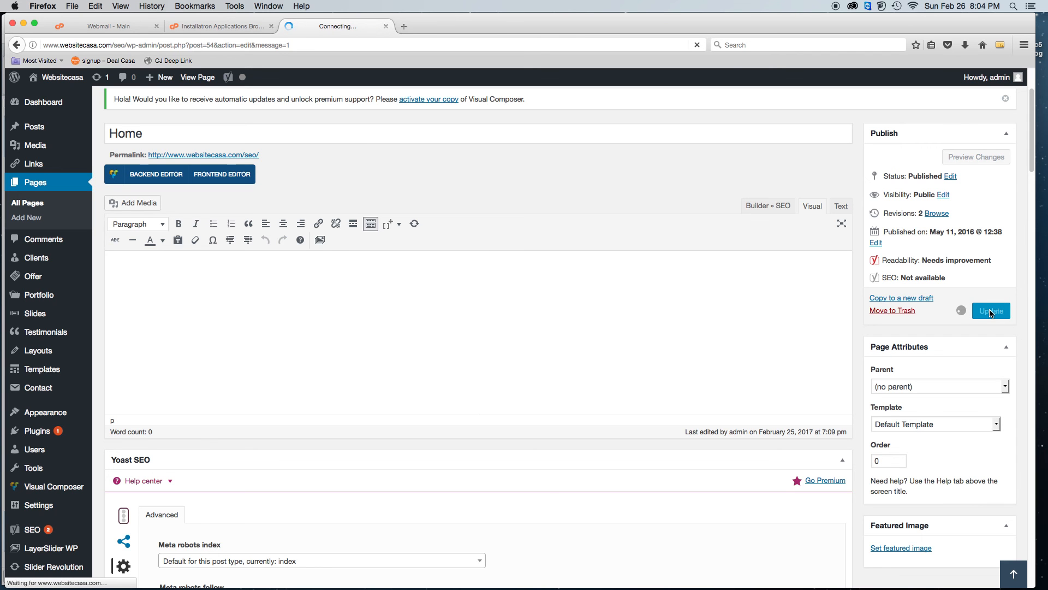
click(992, 312)
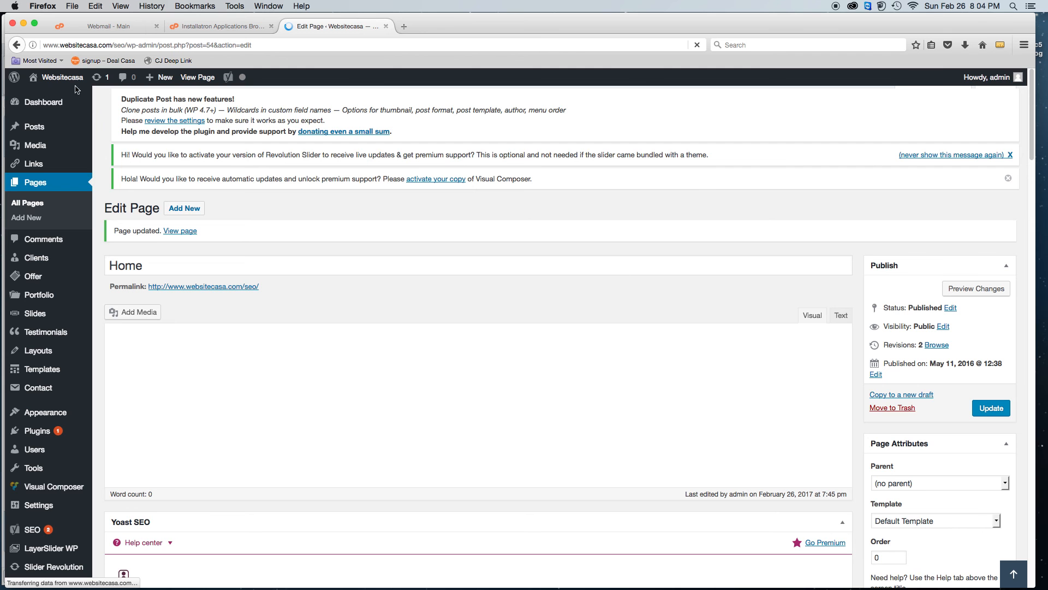
mouse_move(277, 215)
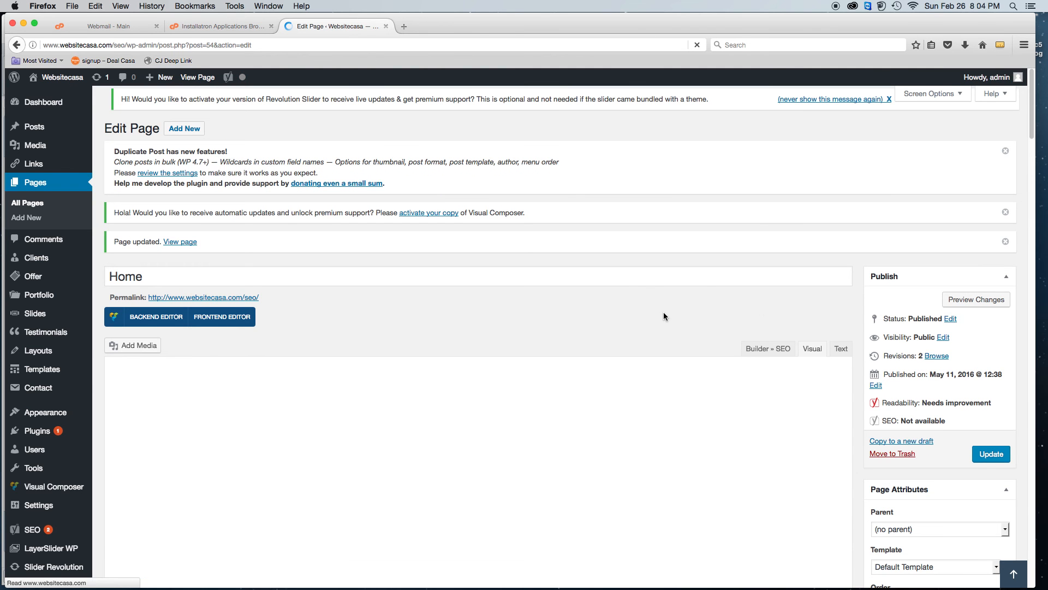
click(812, 348)
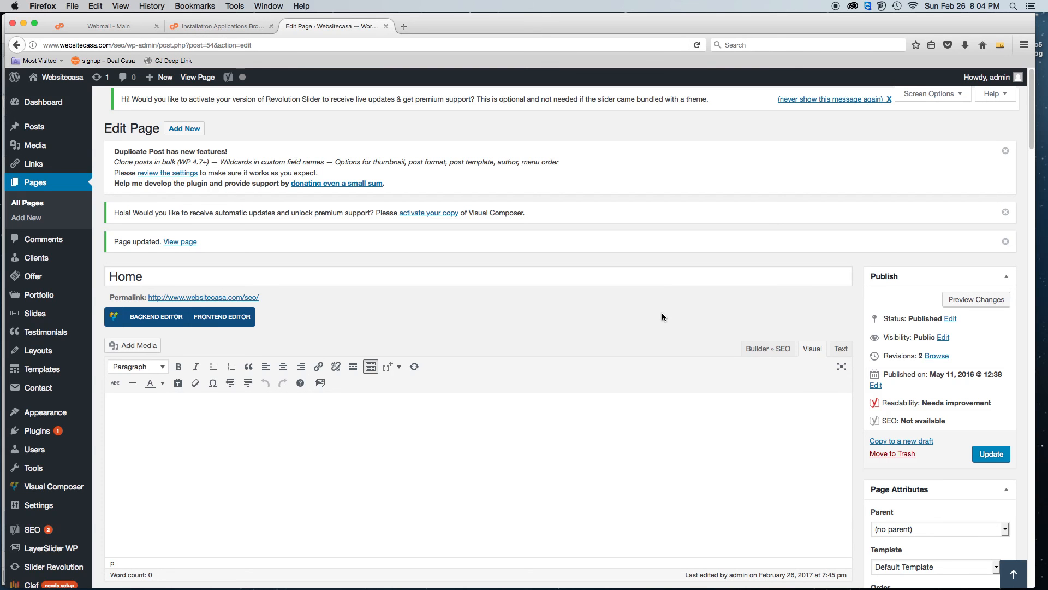
mouse_move(642, 307)
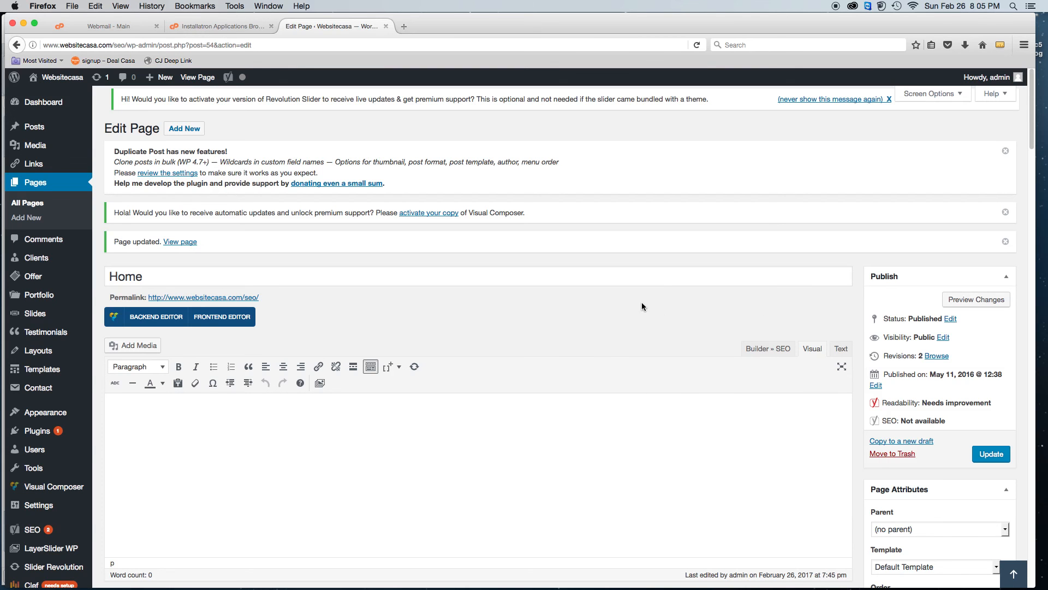
mouse_move(629, 297)
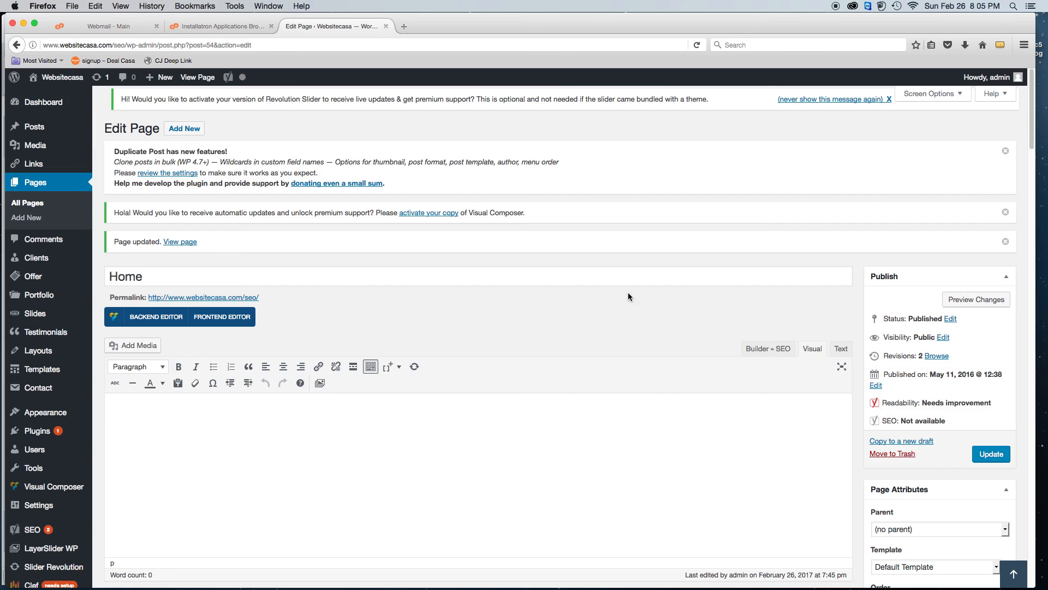
mouse_move(62, 77)
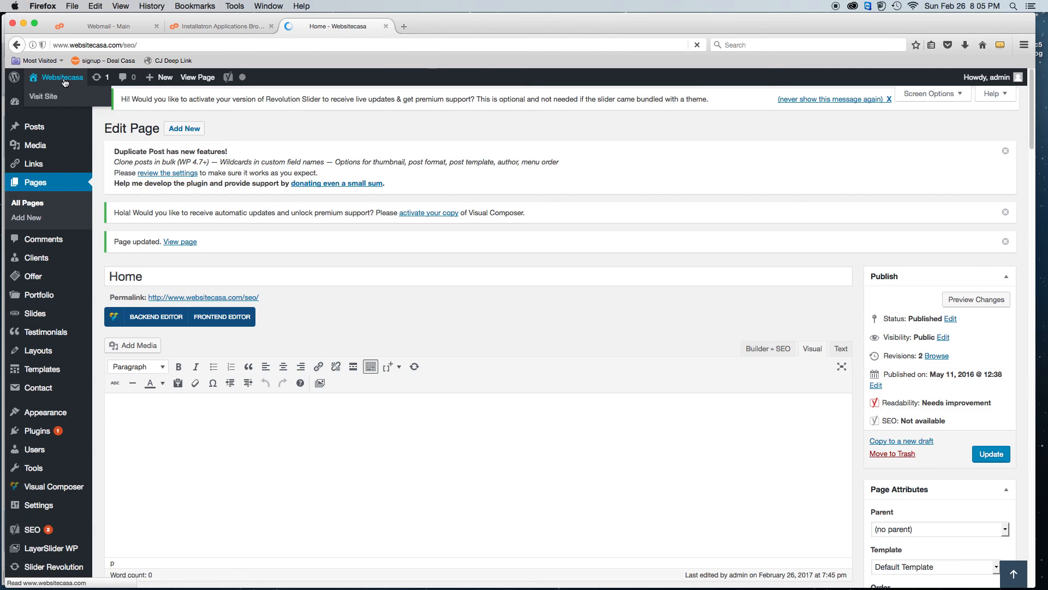
Step: Open the live Websitecasa SEO home page via Visit Site in the admin bar
click(43, 96)
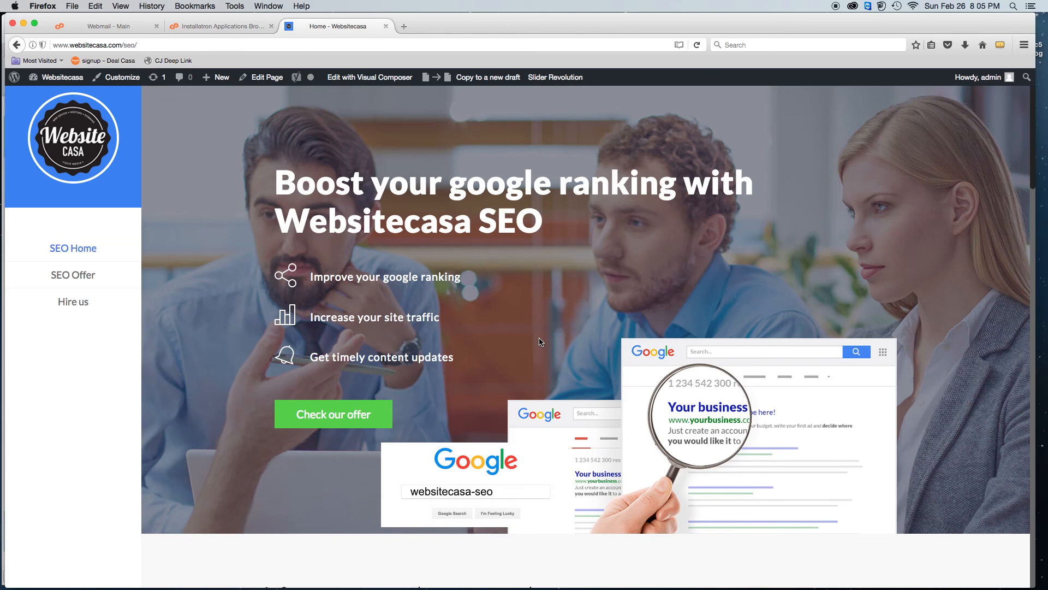
mouse_move(506, 206)
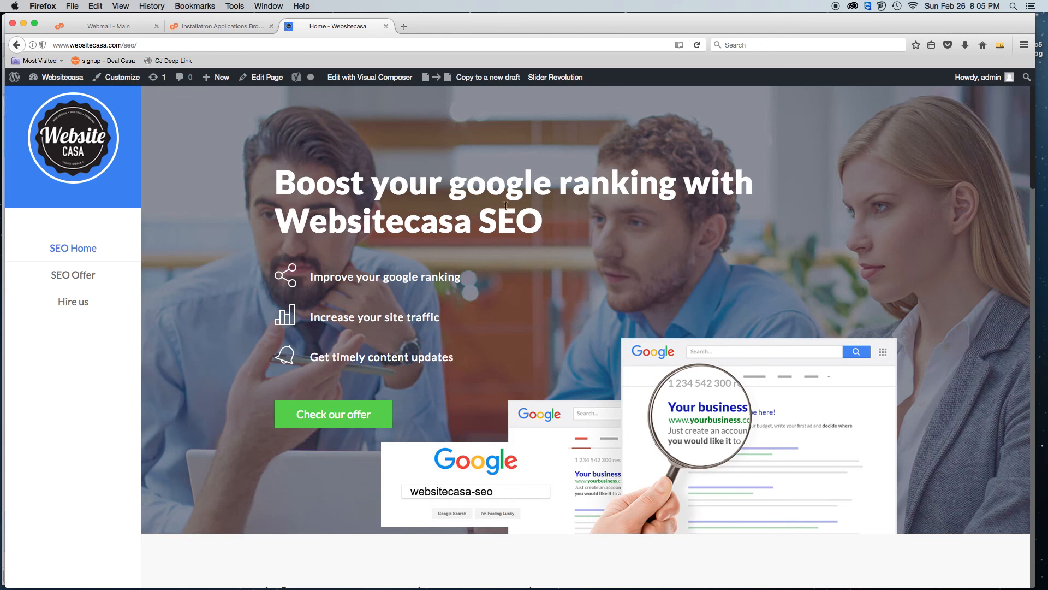
mouse_move(762, 181)
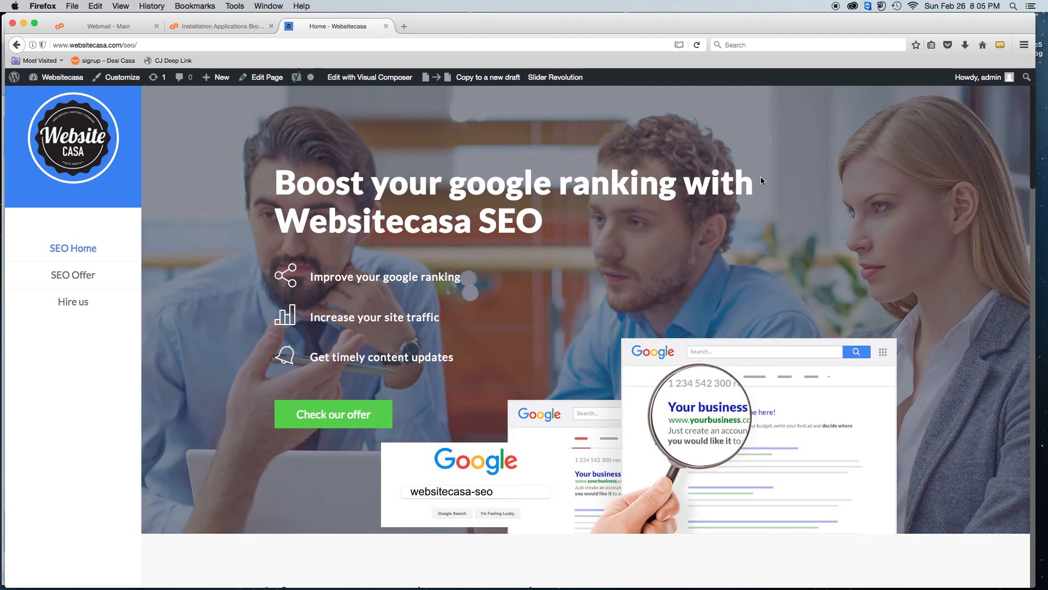